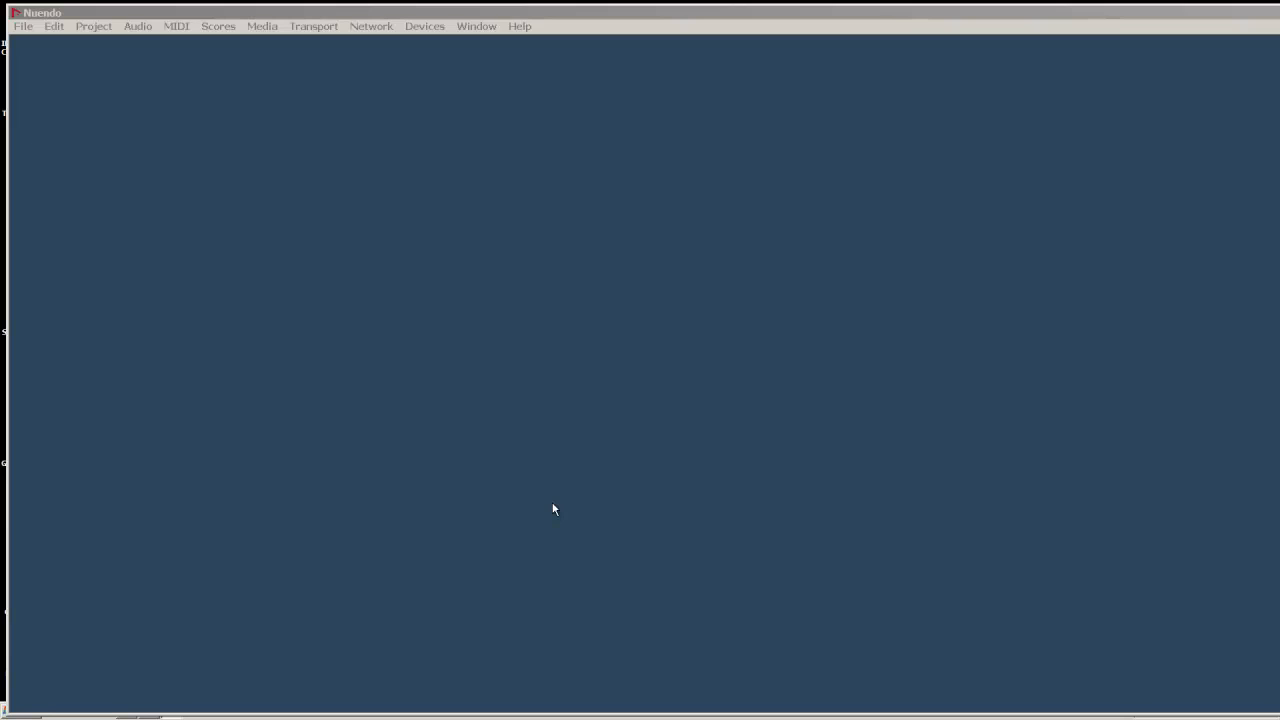
mouse_move(546, 436)
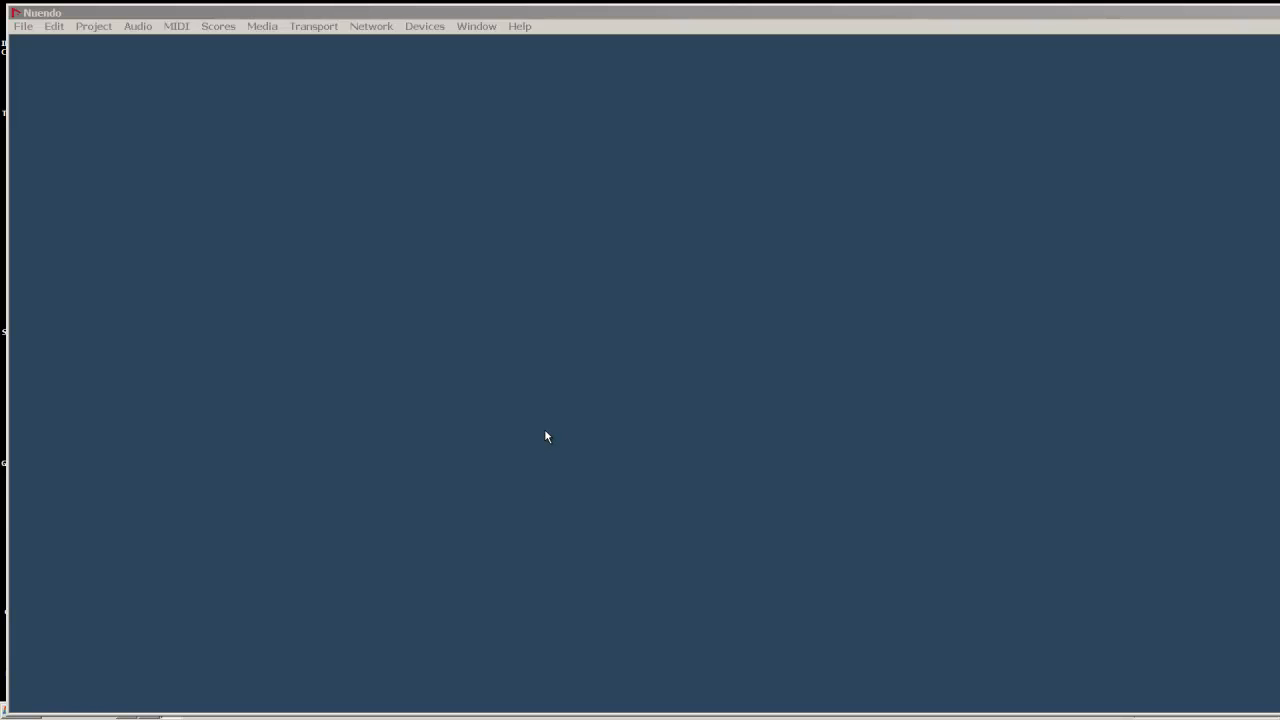
mouse_move(664, 366)
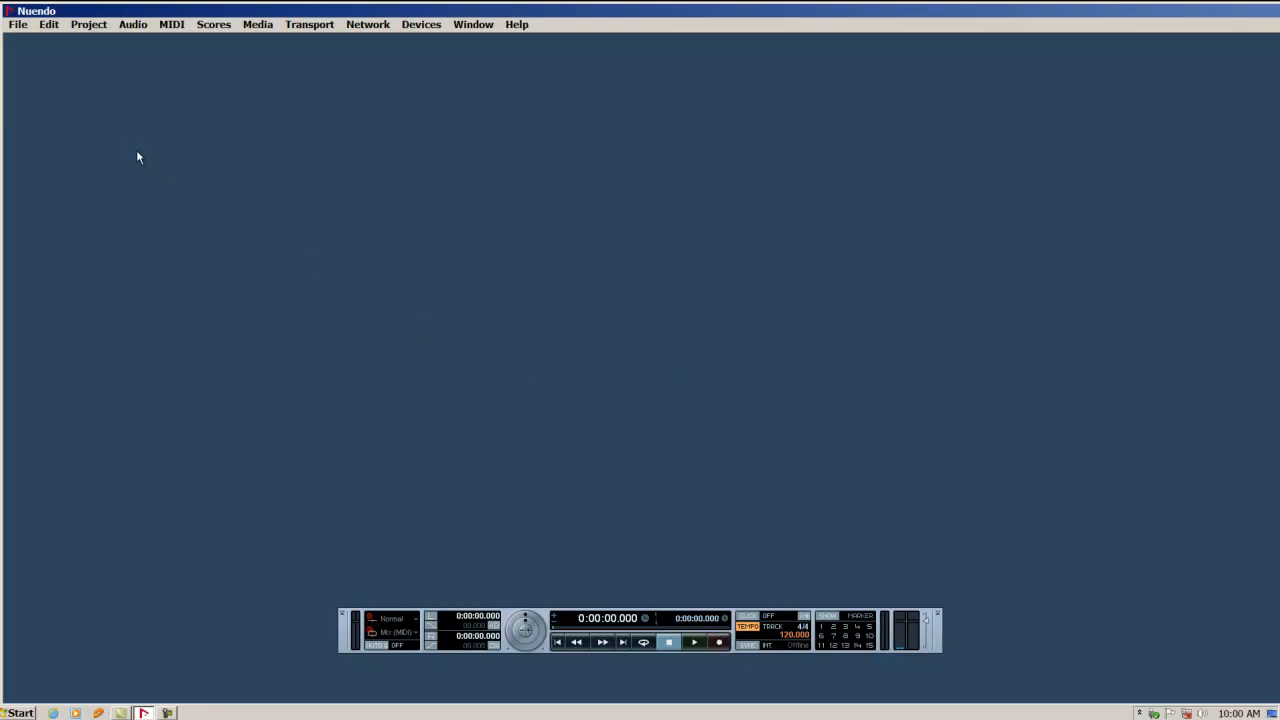
Show the File menu with its project commands
left_click(16, 24)
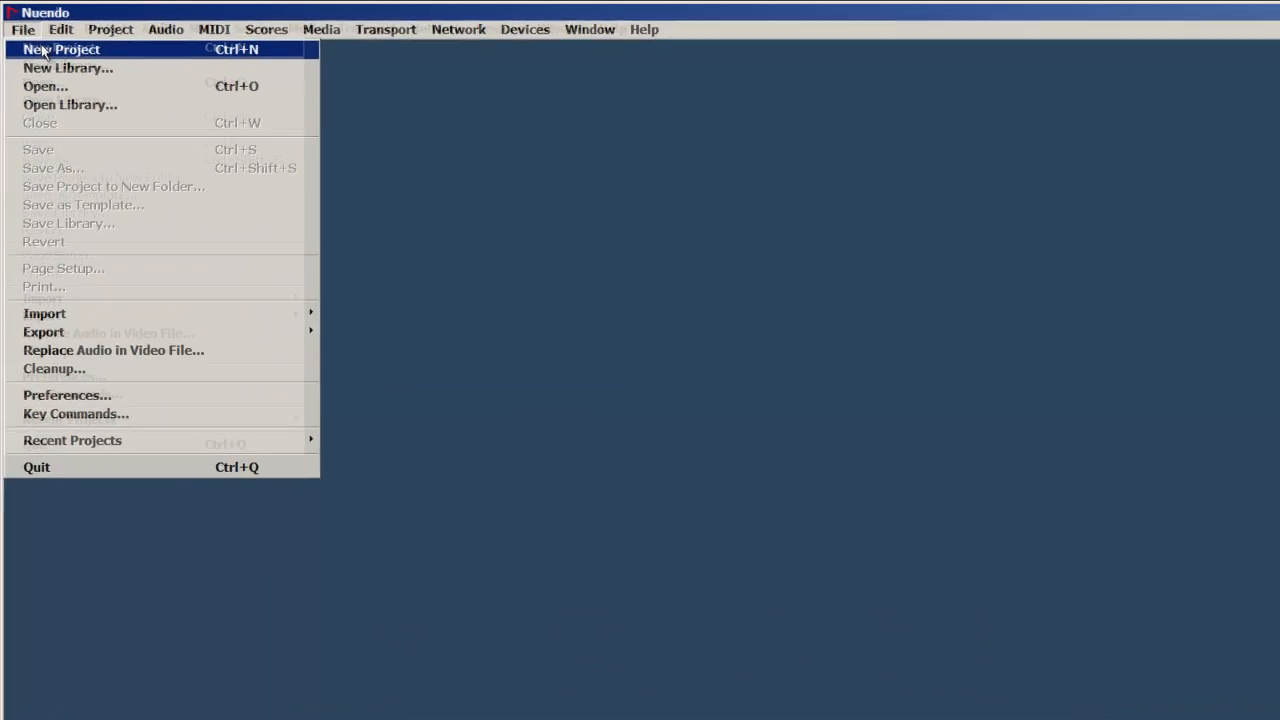
Start a New Project and highlight the 'freddy firewire' template
left_click(60, 48)
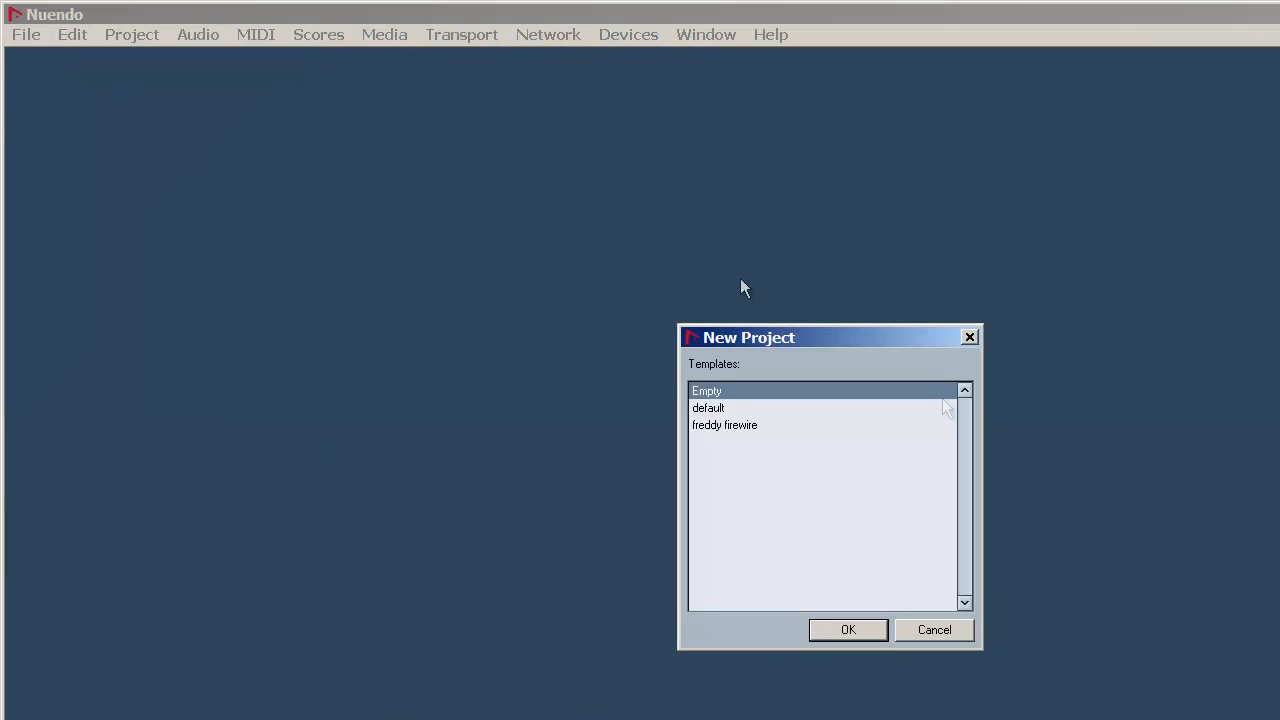
mouse_move(992, 464)
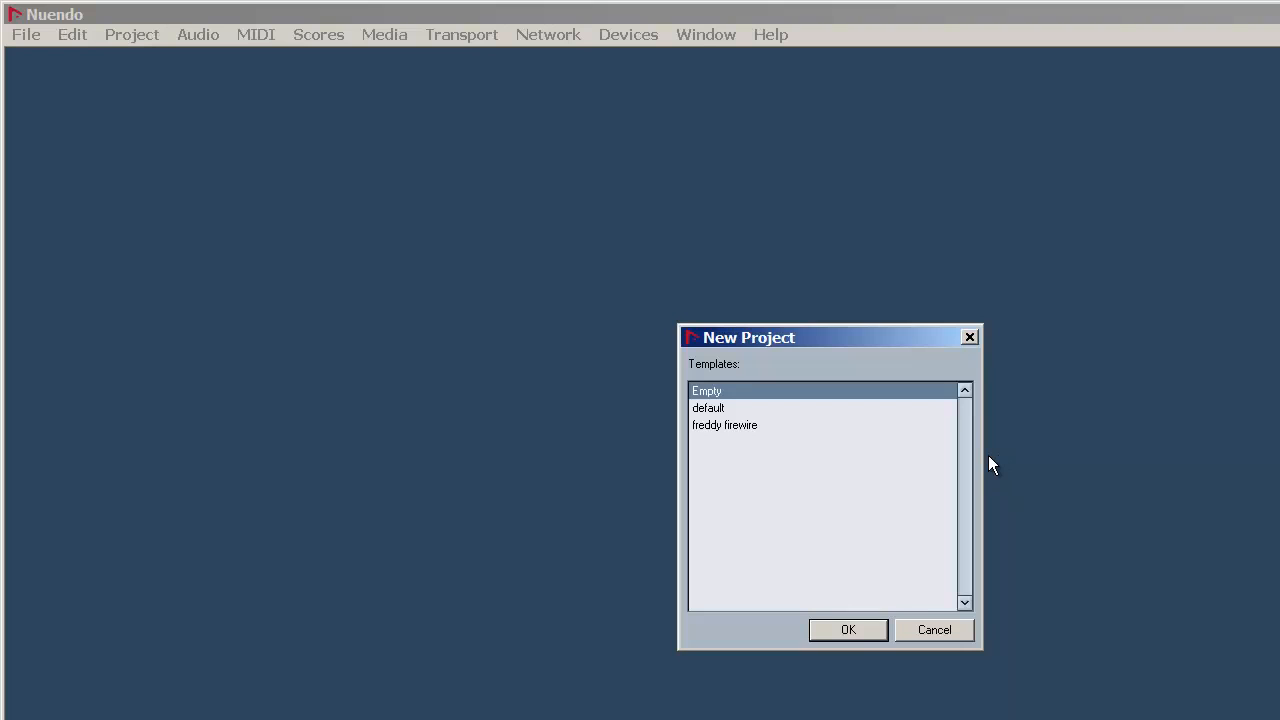
left_click(724, 424)
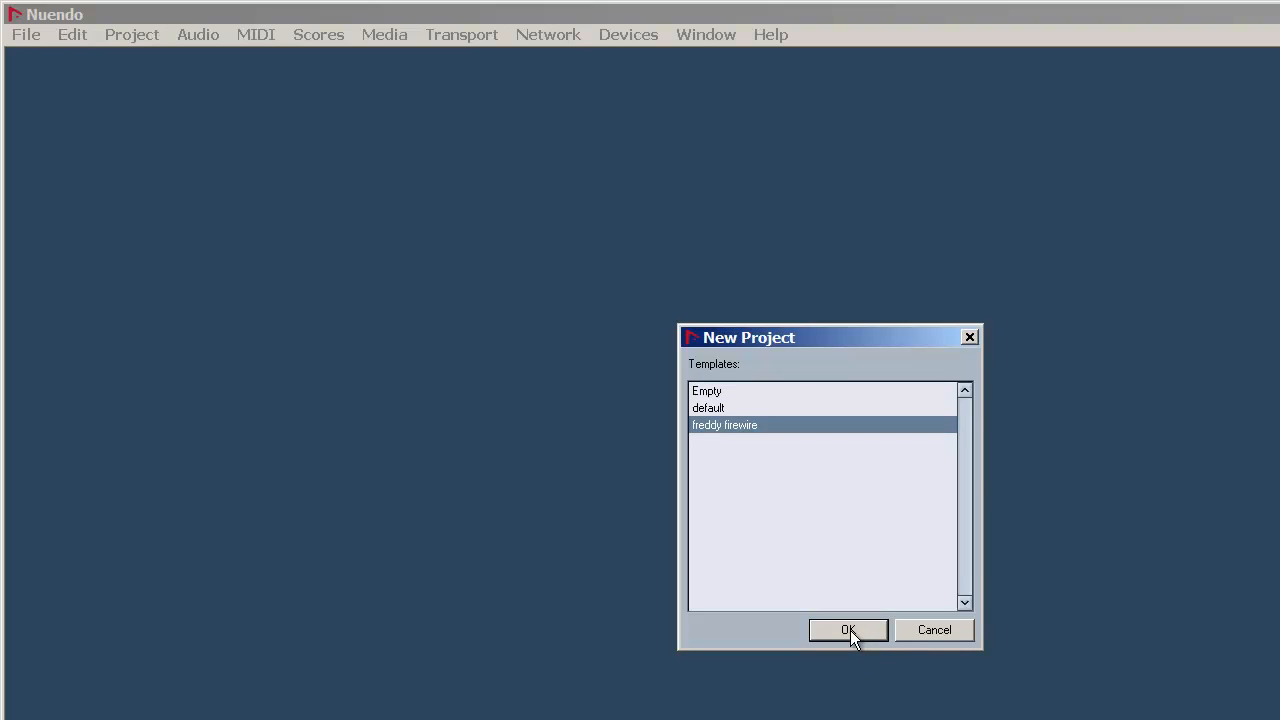
Confirm the template and create a 'testb' folder on the Freds Audio (E:) drive
left_click(848, 630)
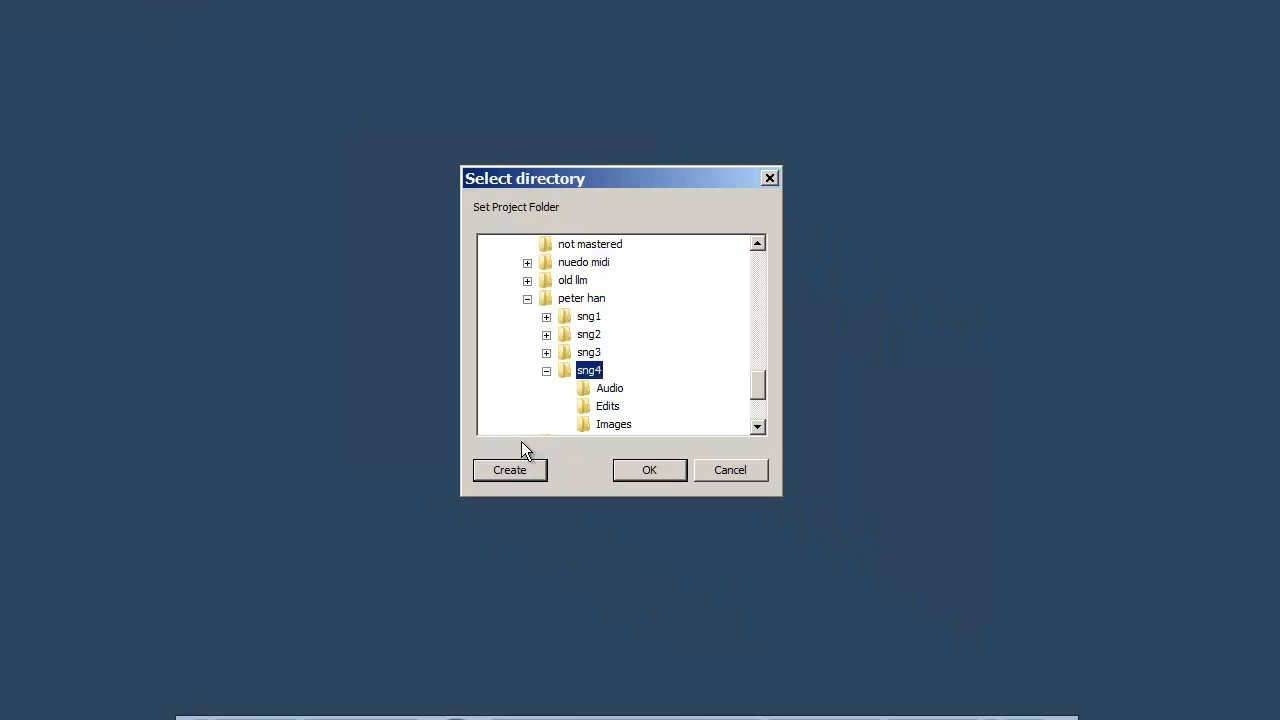
mouse_move(580, 570)
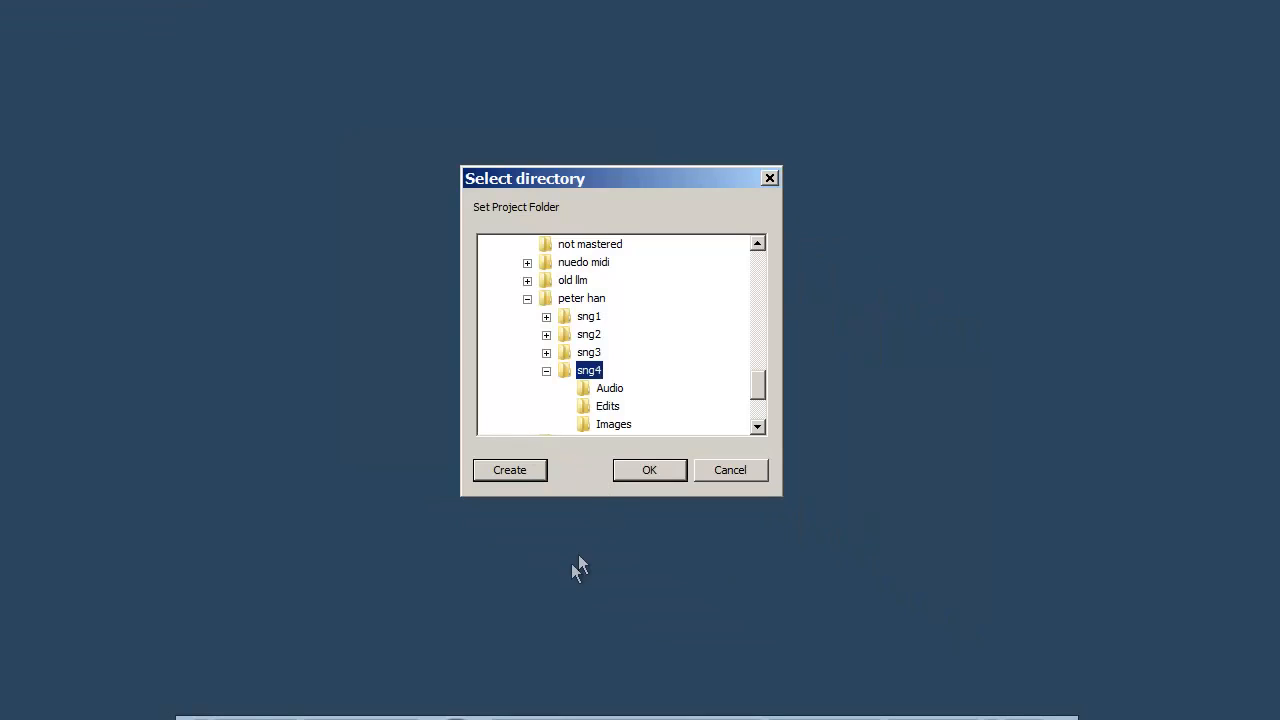
scroll("up", 3)
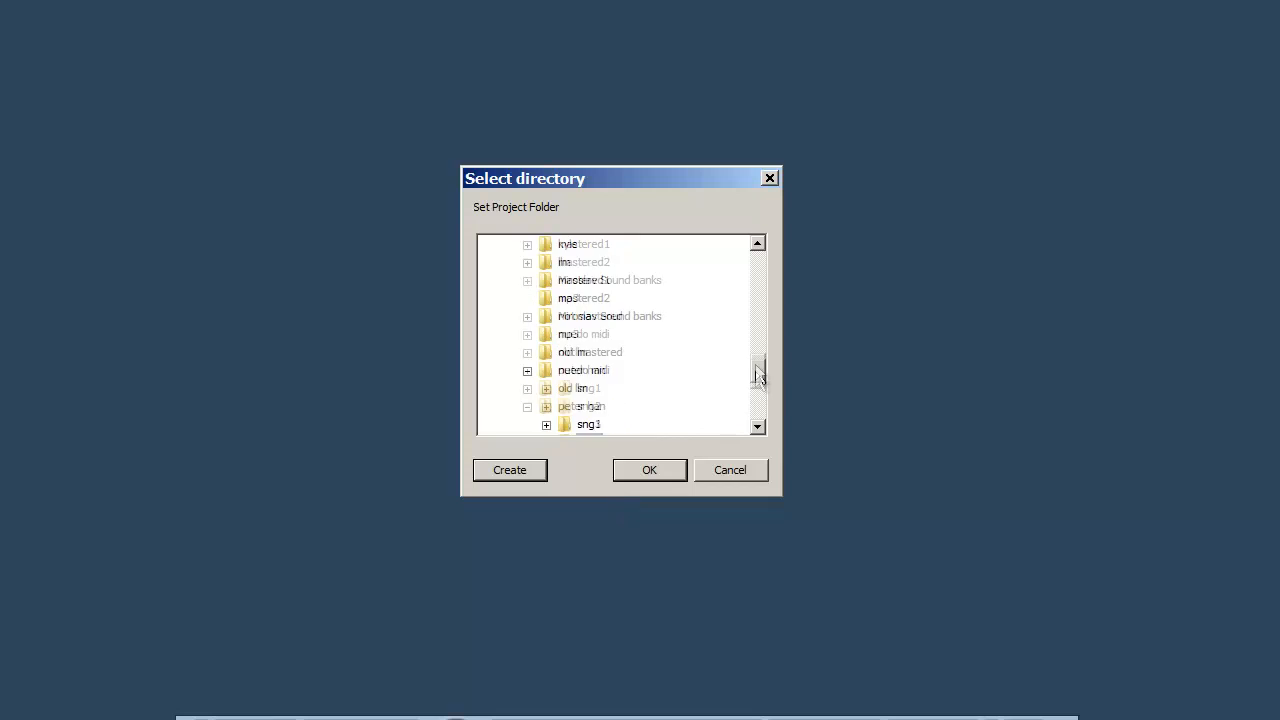
scroll("up", 3)
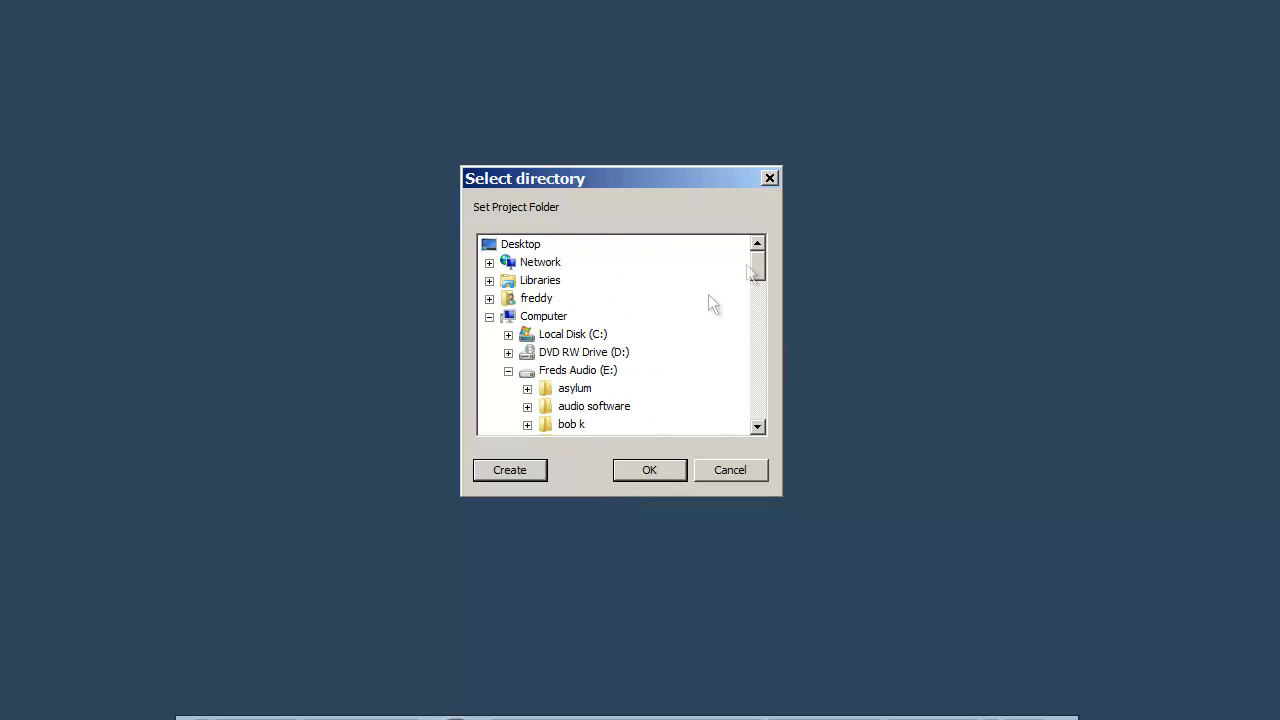
left_click(576, 370)
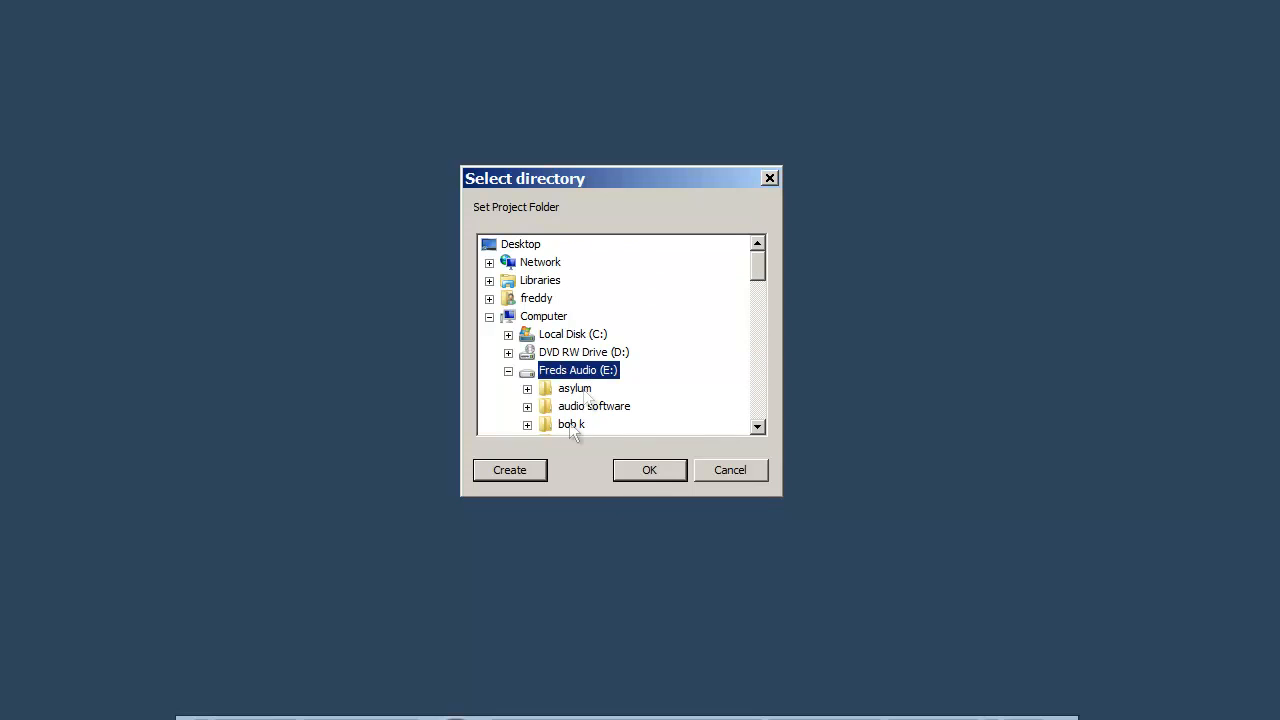
left_click(508, 470)
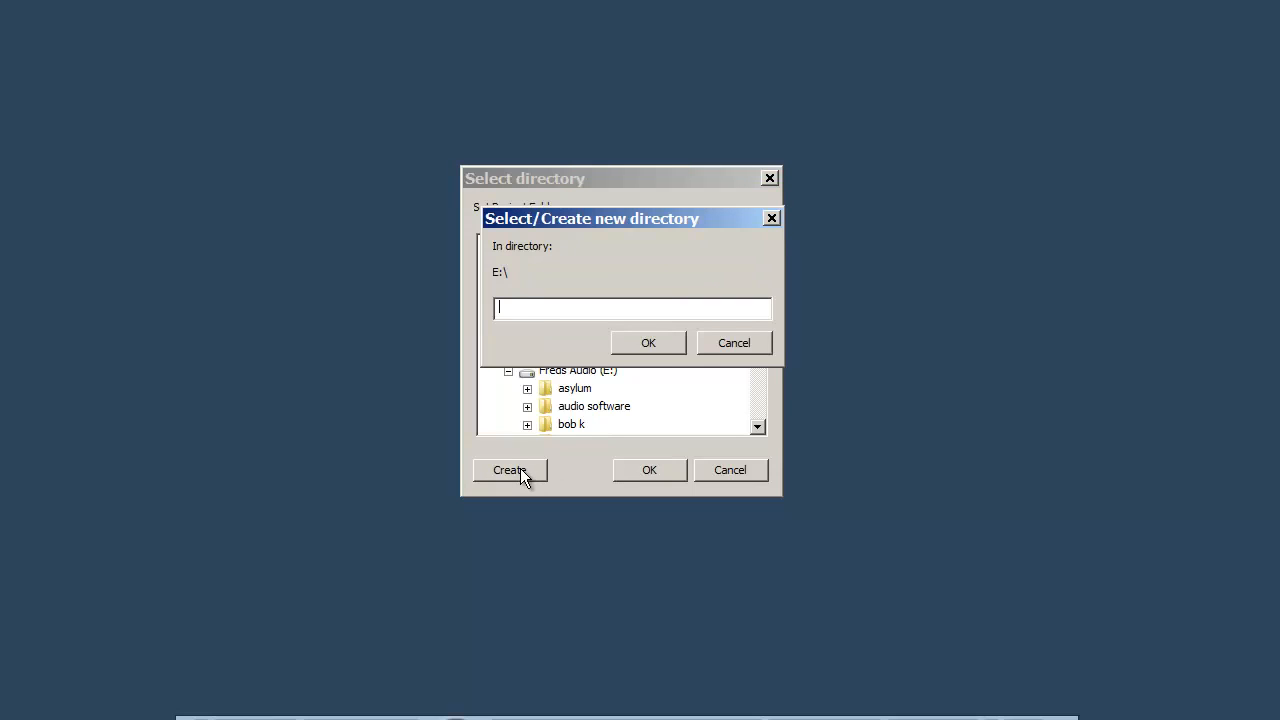
type("test")
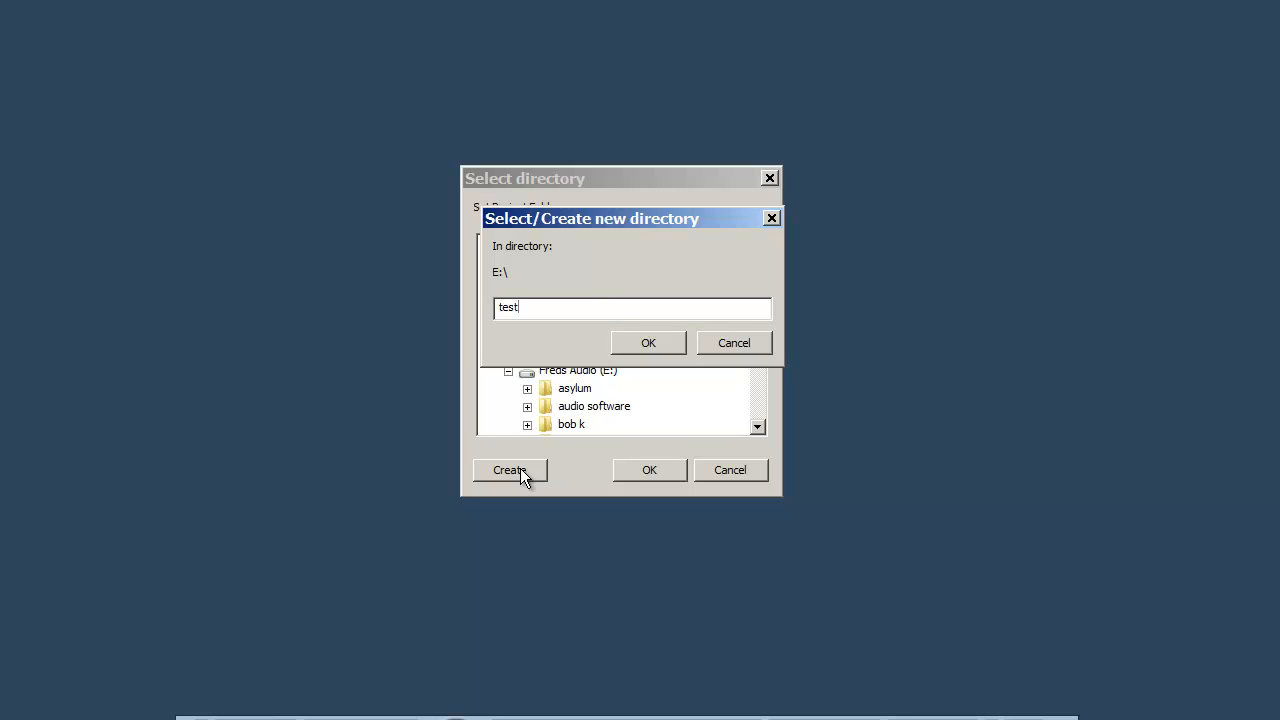
type("b")
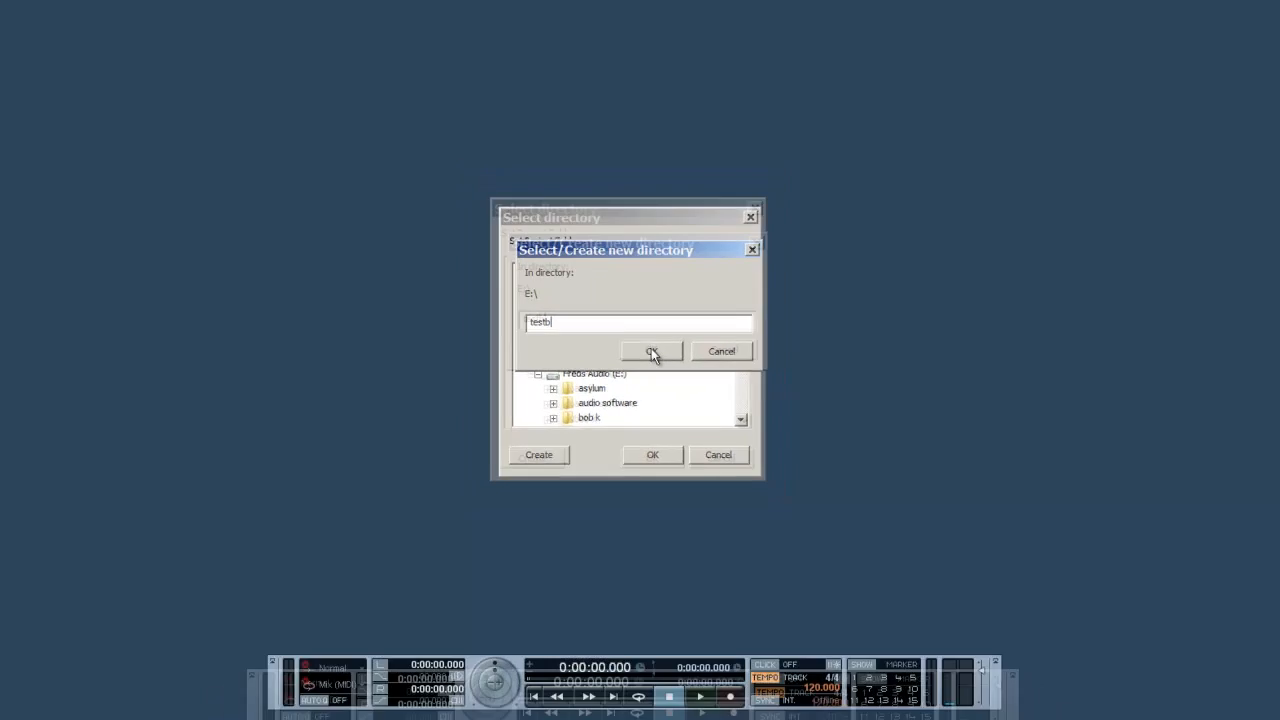
left_click(652, 352)
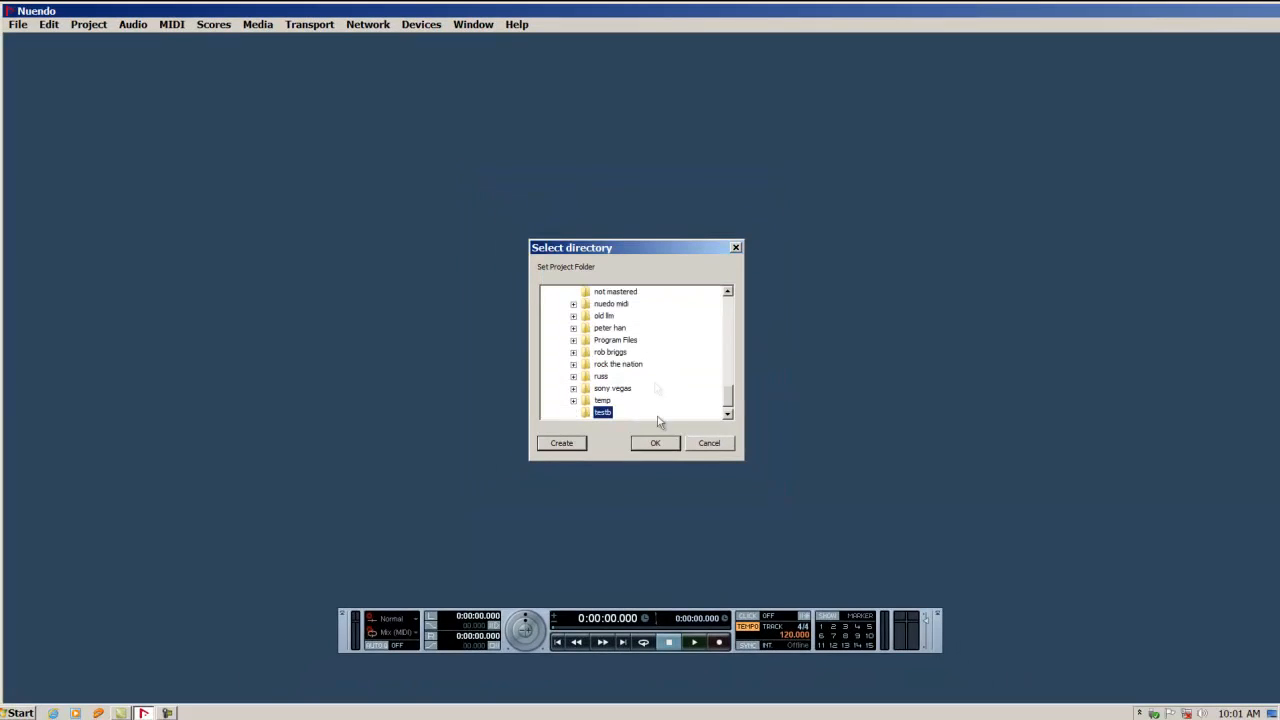
Create the project in the testb folder, opening its click, kick, snare, hihat and tom tracks
left_click(656, 444)
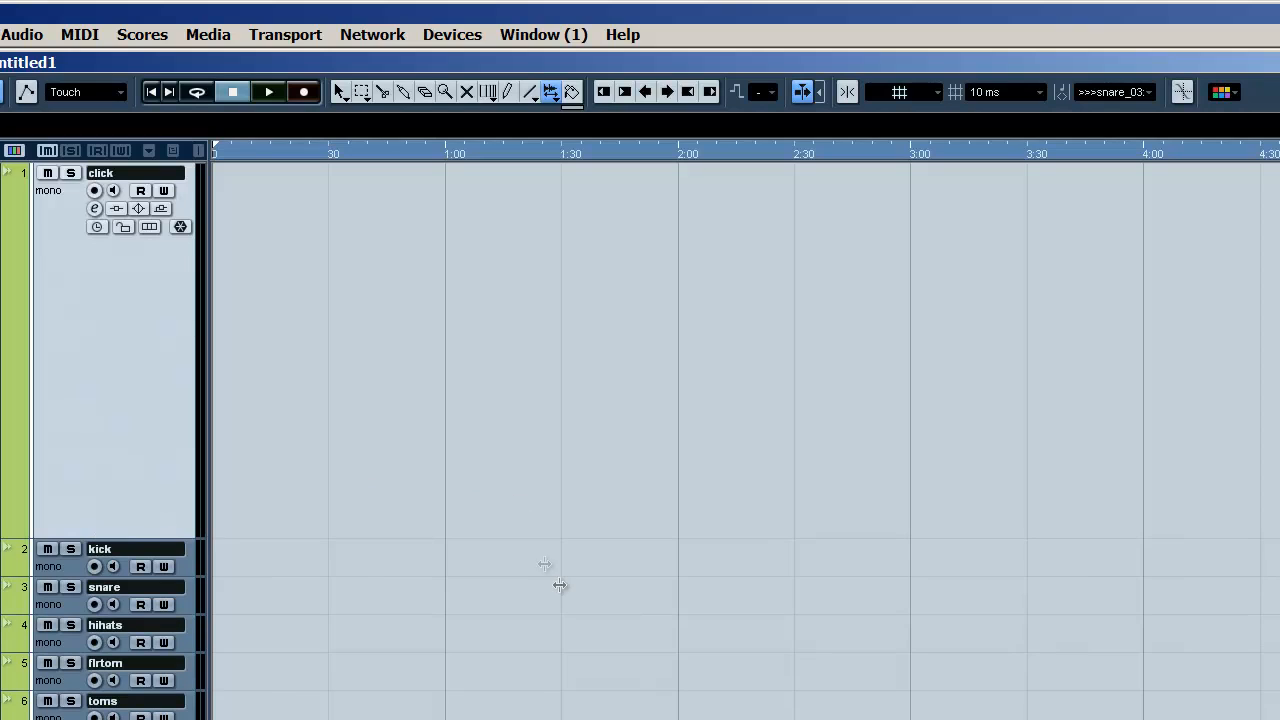
mouse_move(564, 586)
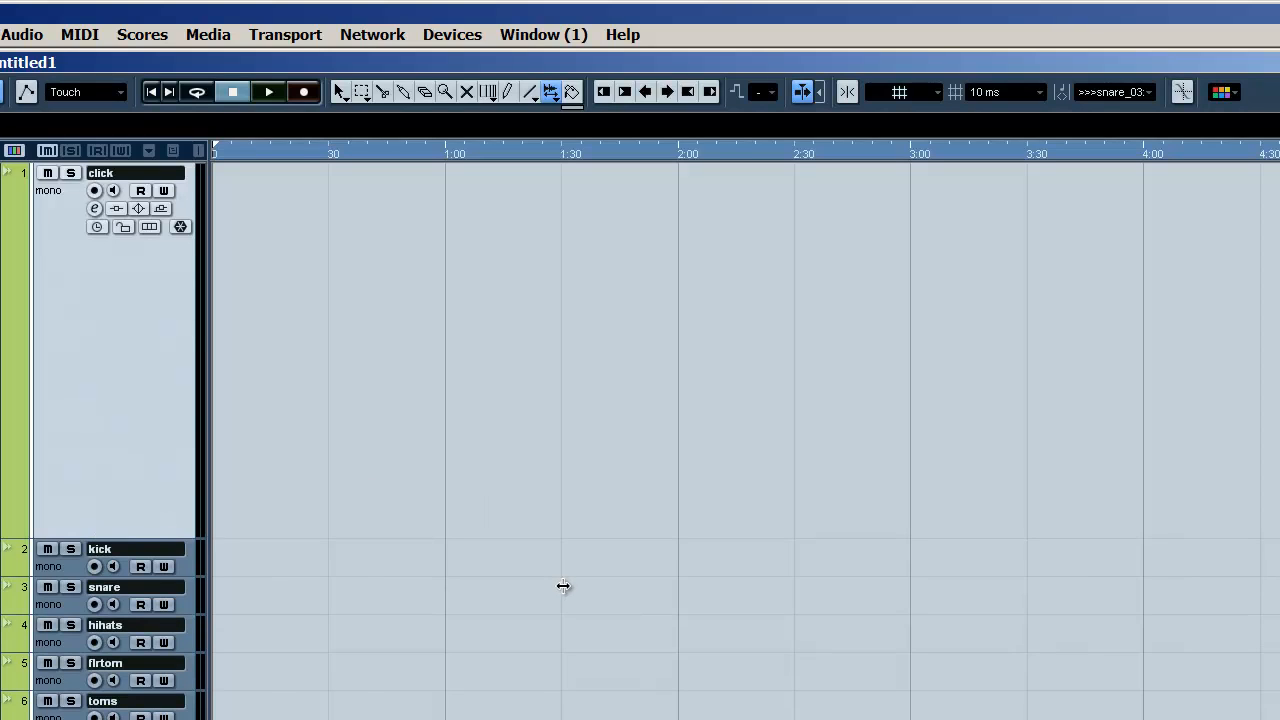
mouse_move(452, 34)
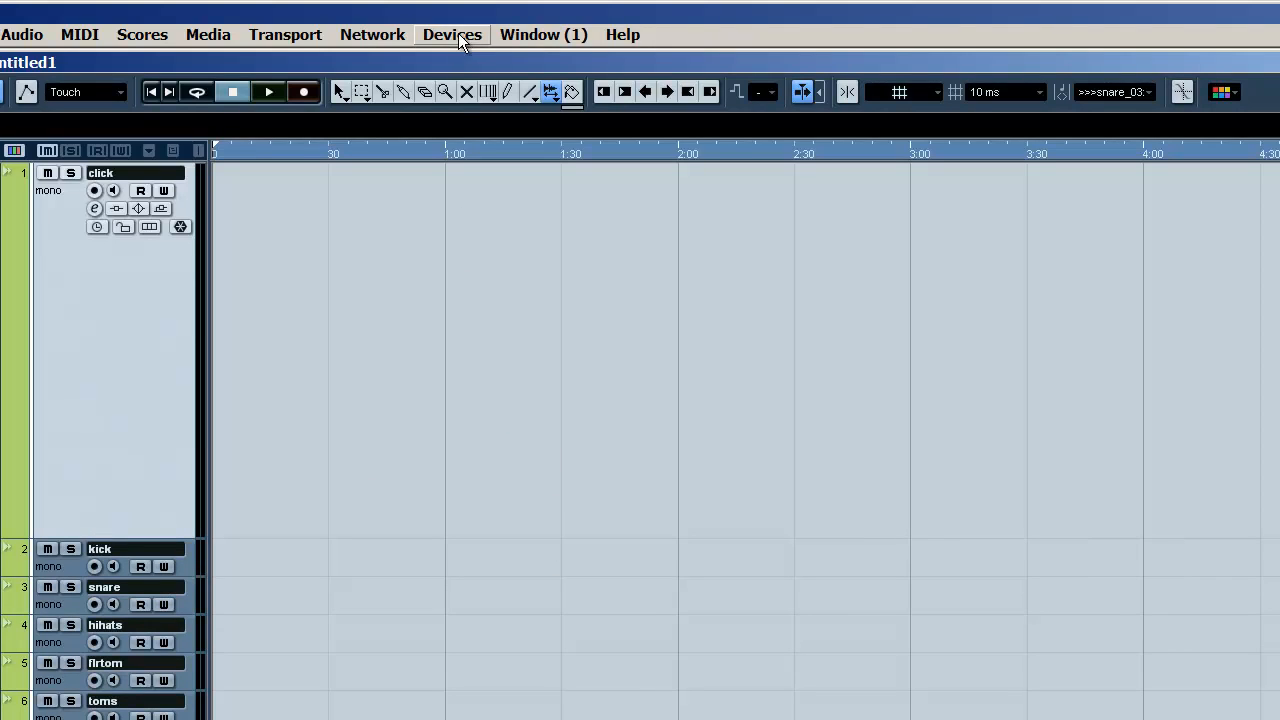
In Device Setup, review the ASIO IF-FW/DM mkII driver's inputs and its TASCAM control panel
left_click(452, 34)
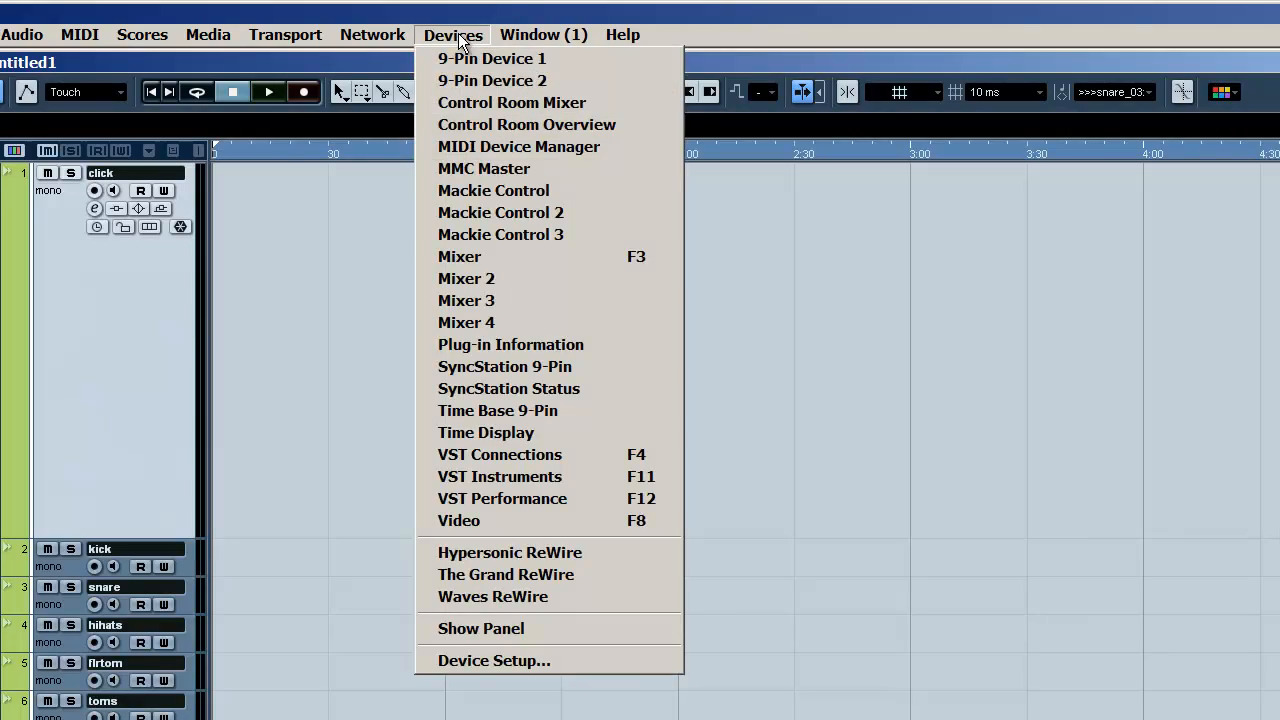
left_click(492, 660)
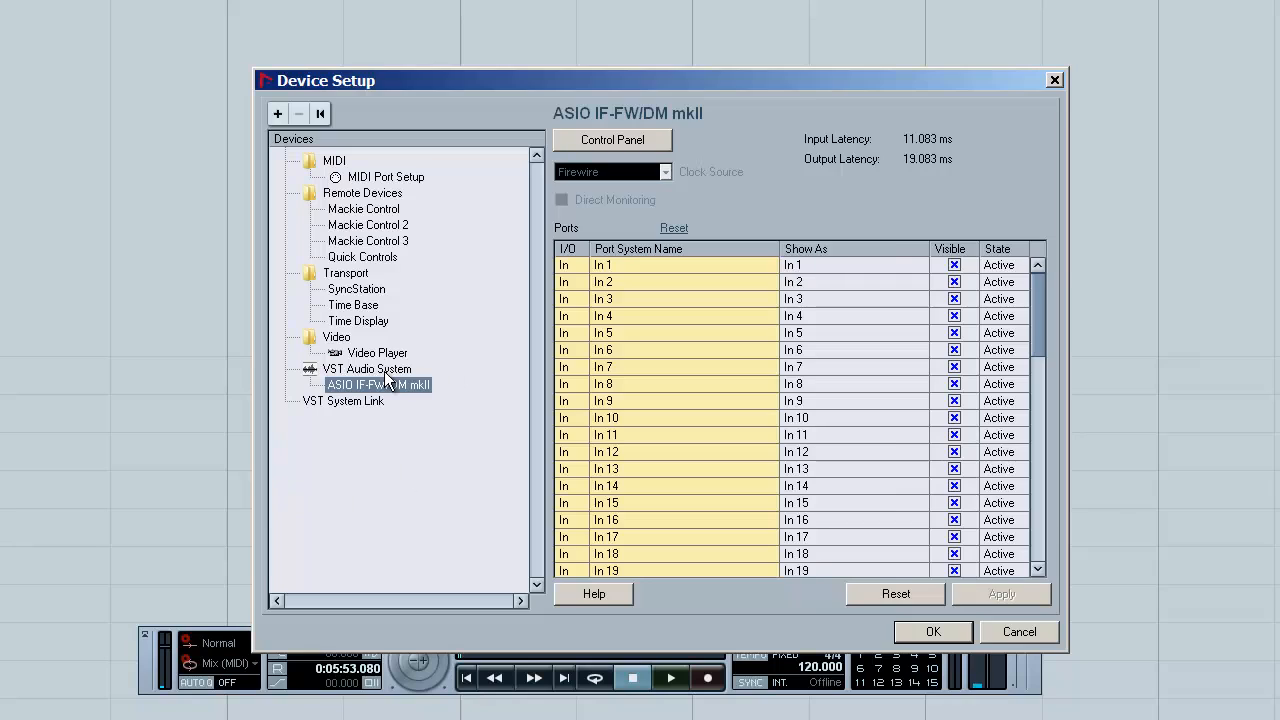
left_click(366, 368)
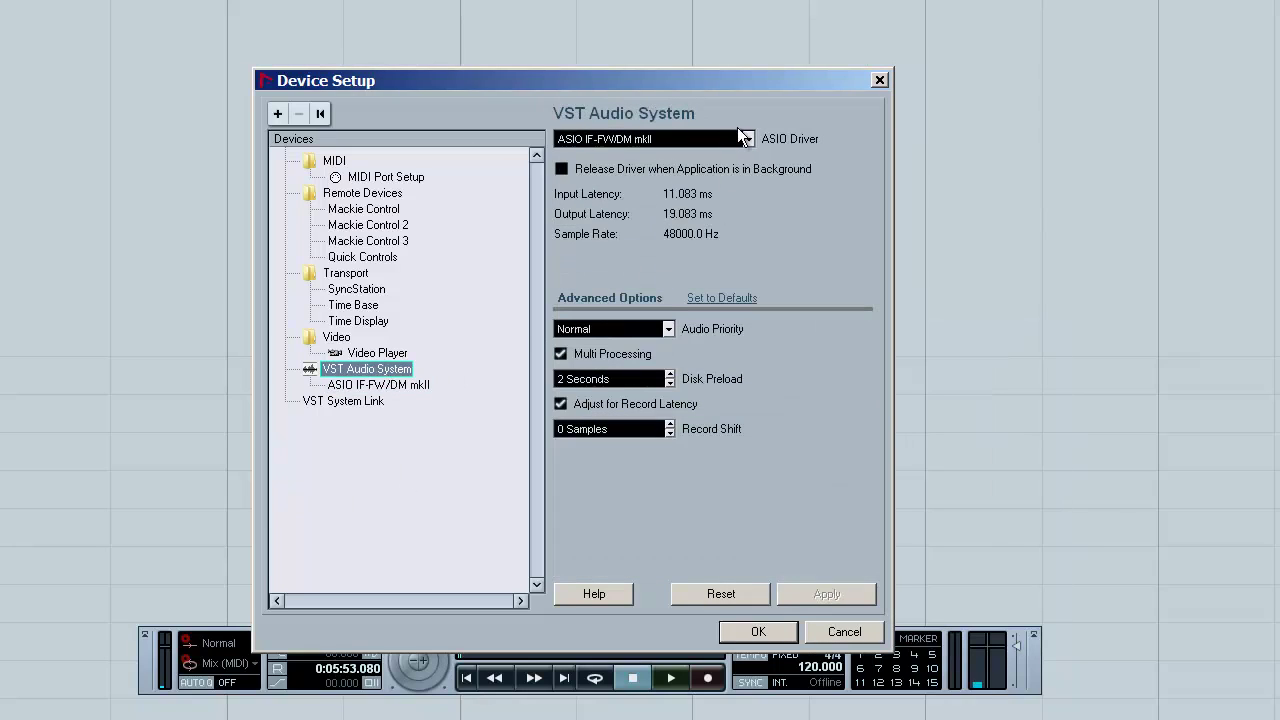
mouse_move(616, 204)
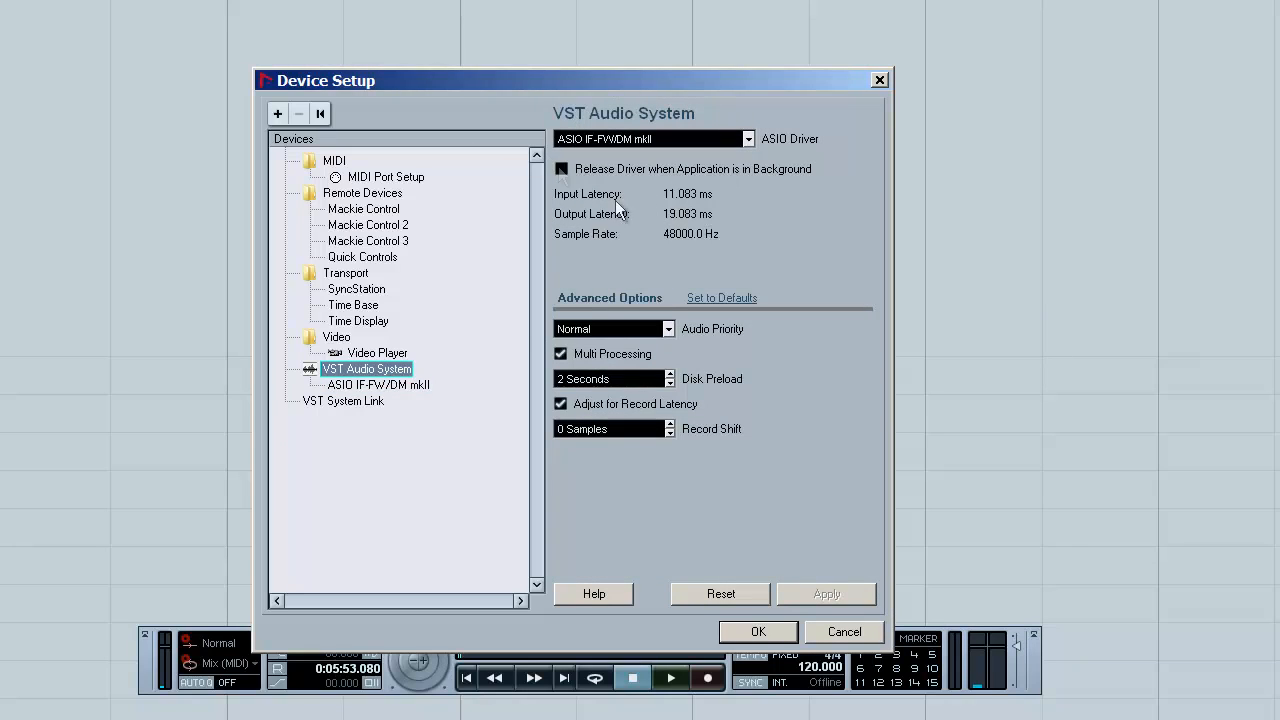
mouse_move(716, 140)
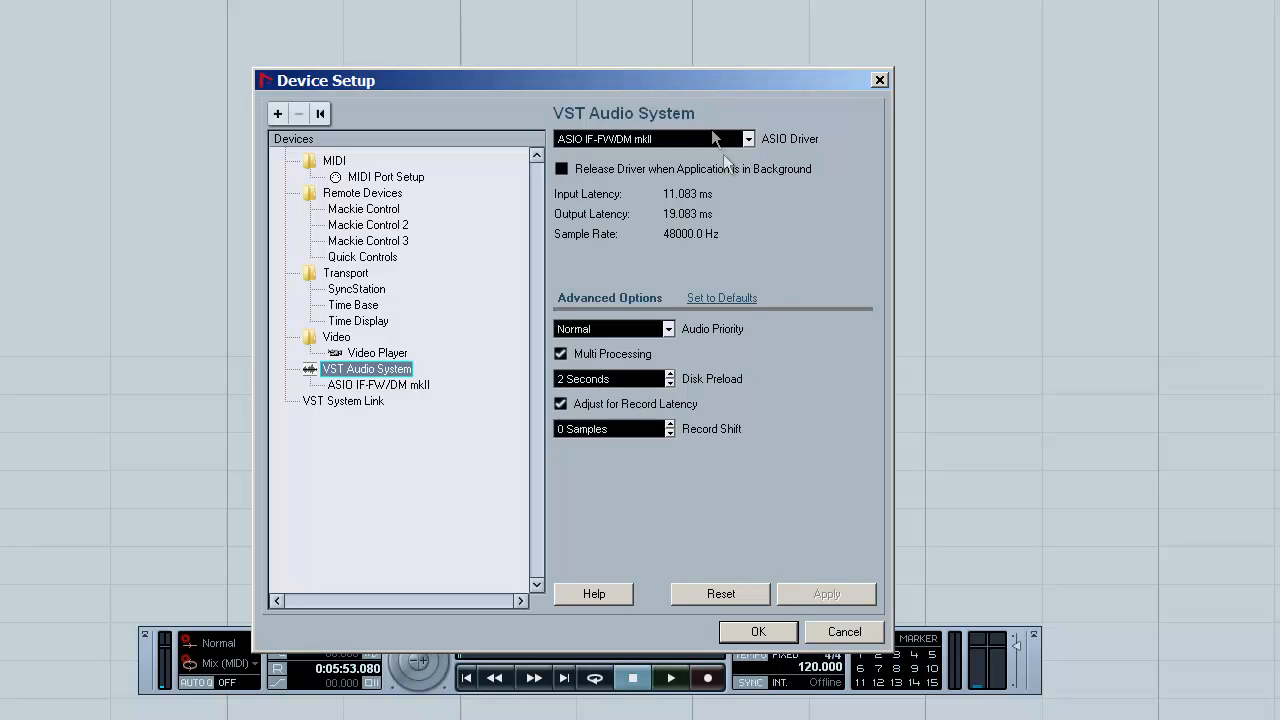
mouse_move(668, 122)
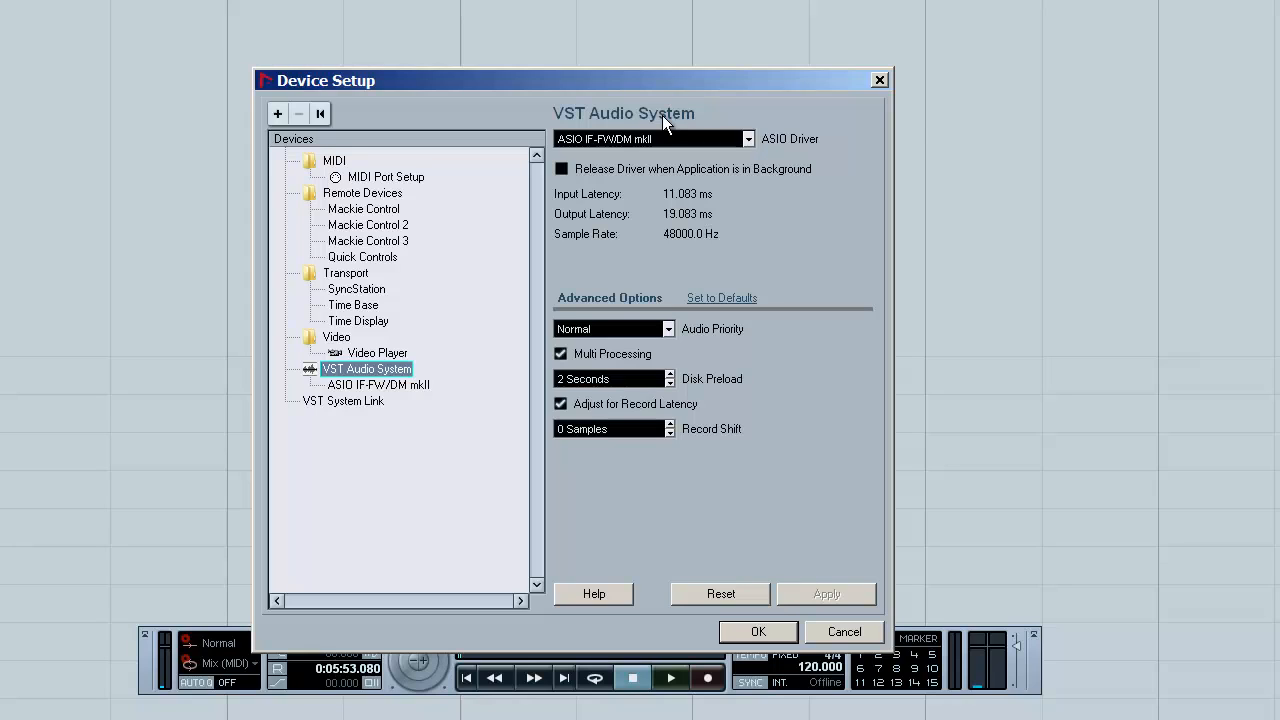
mouse_move(404, 392)
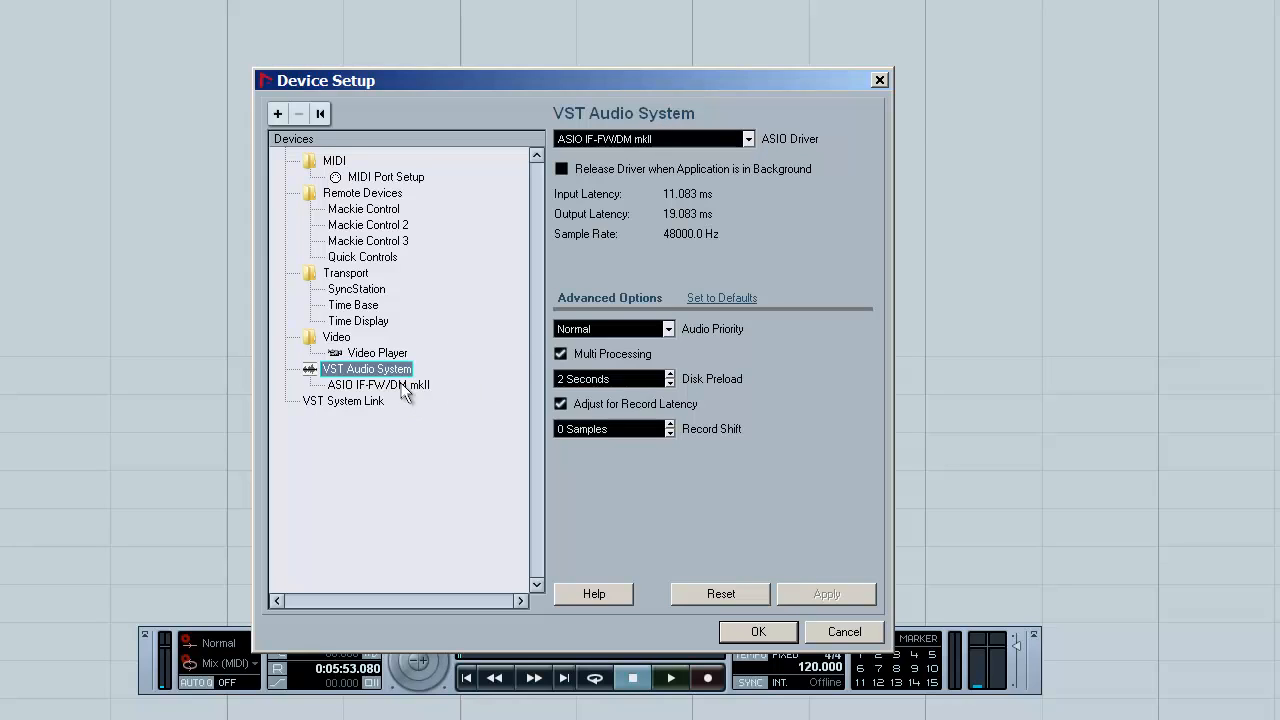
left_click(378, 384)
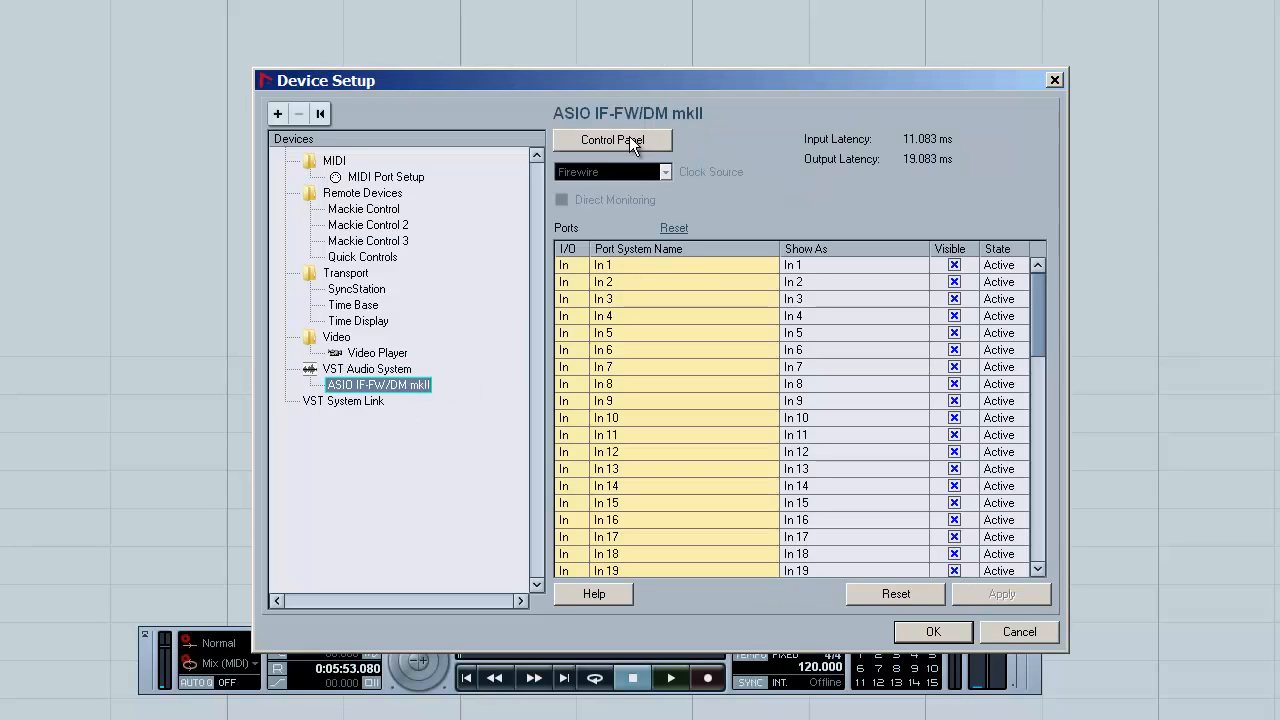
left_click(612, 140)
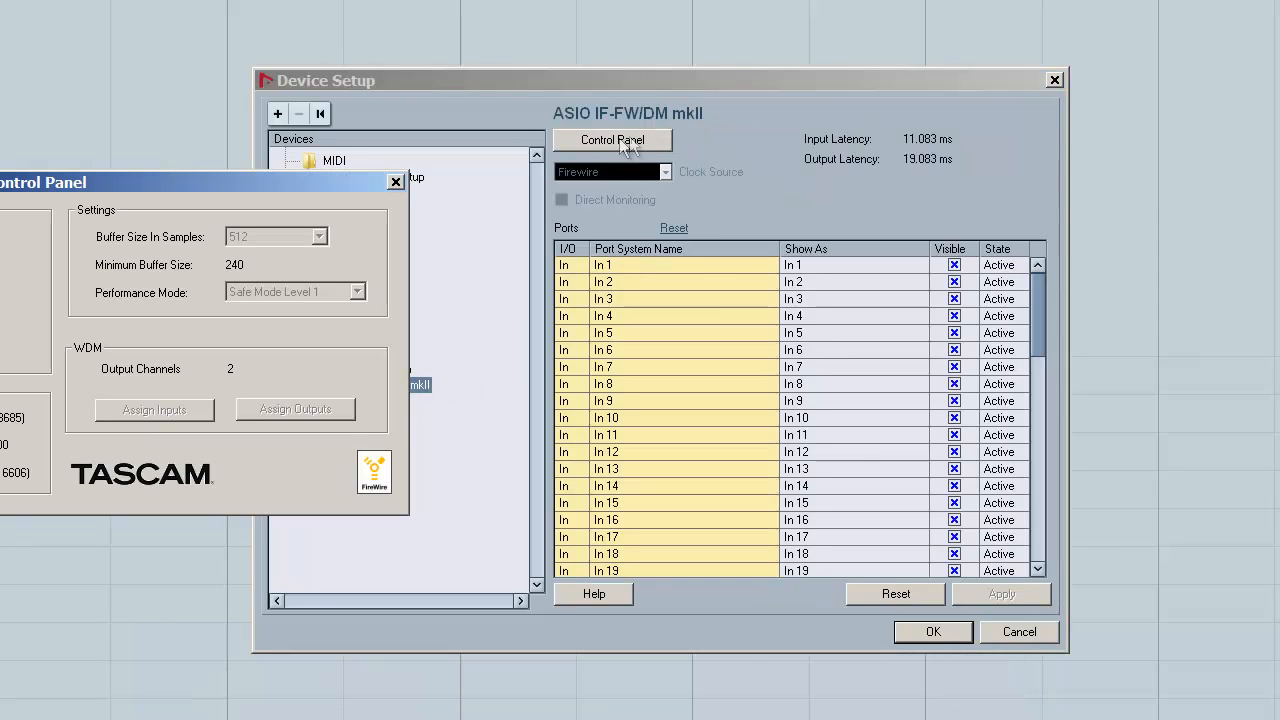
left_click(396, 180)
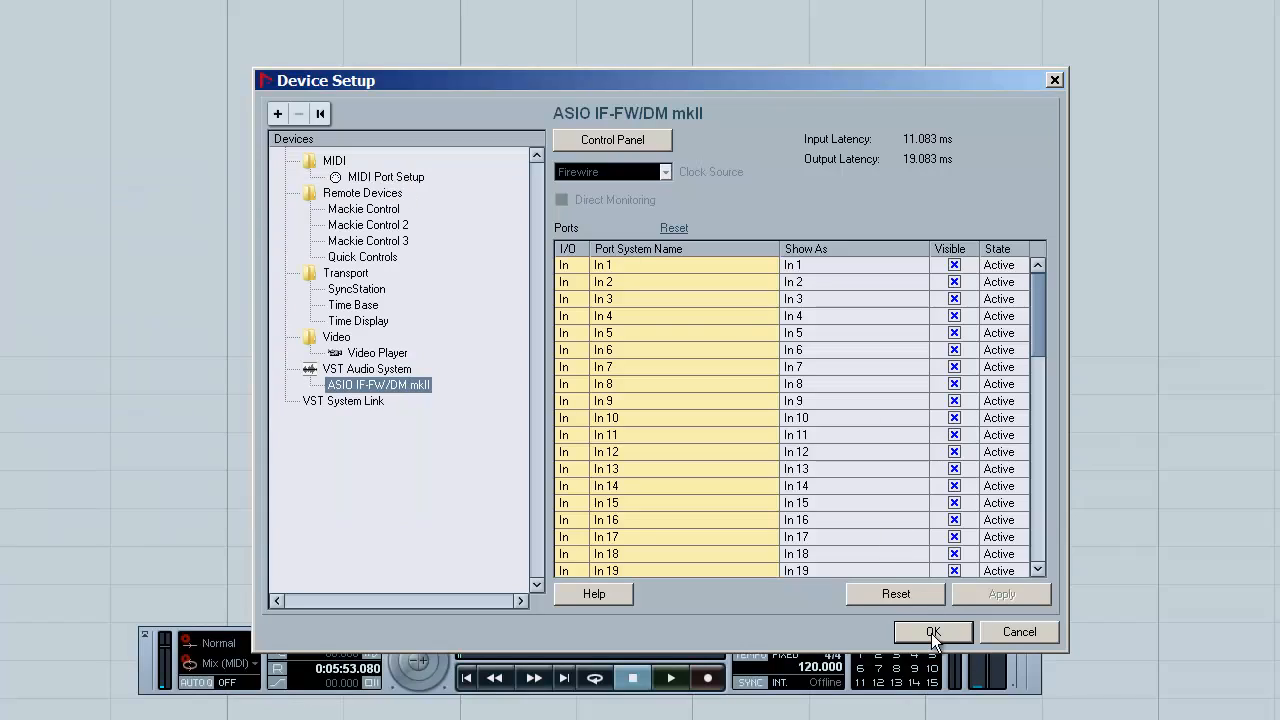
Close Device Setup and show the VST Connections Inputs page with the mono input buses
left_click(932, 632)
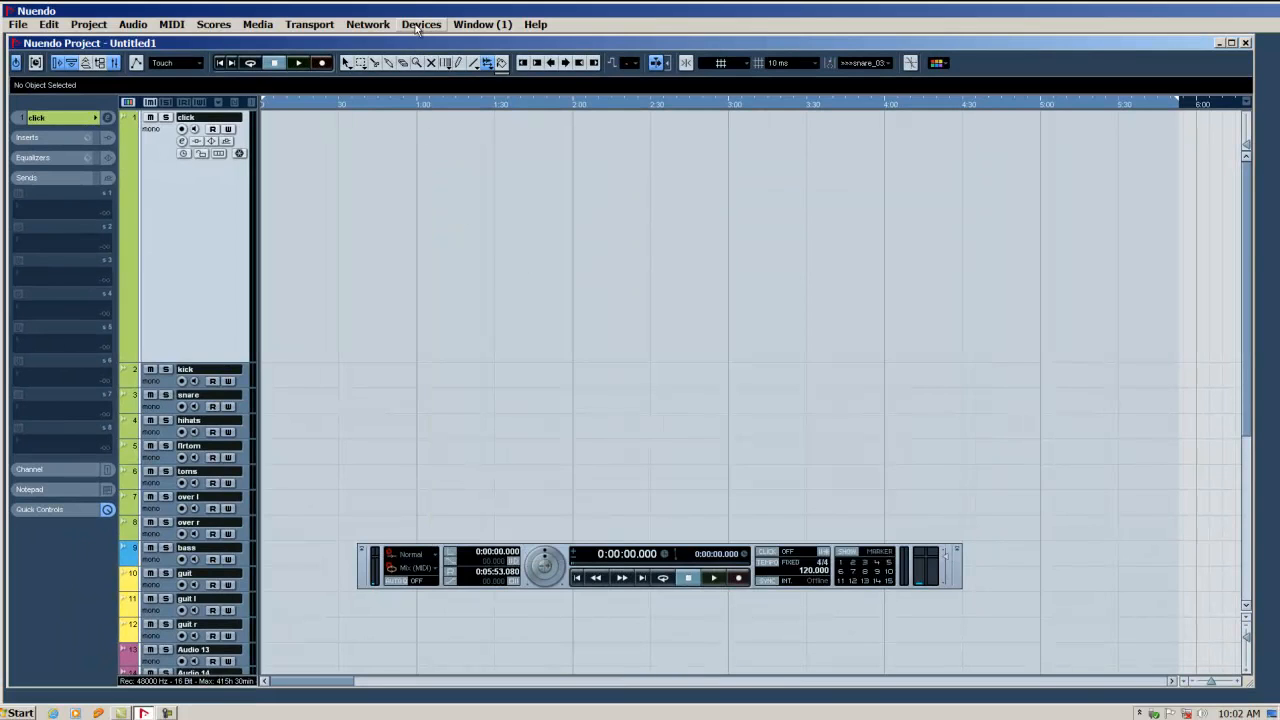
left_click(420, 24)
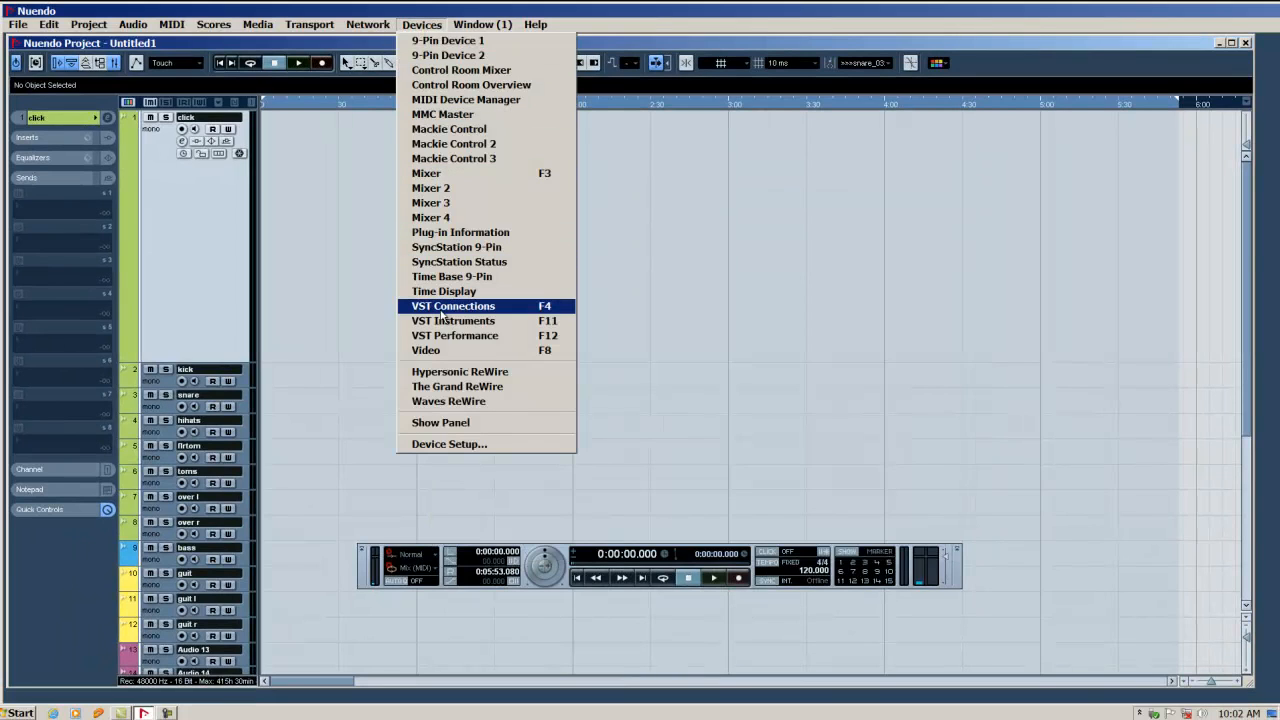
left_click(452, 306)
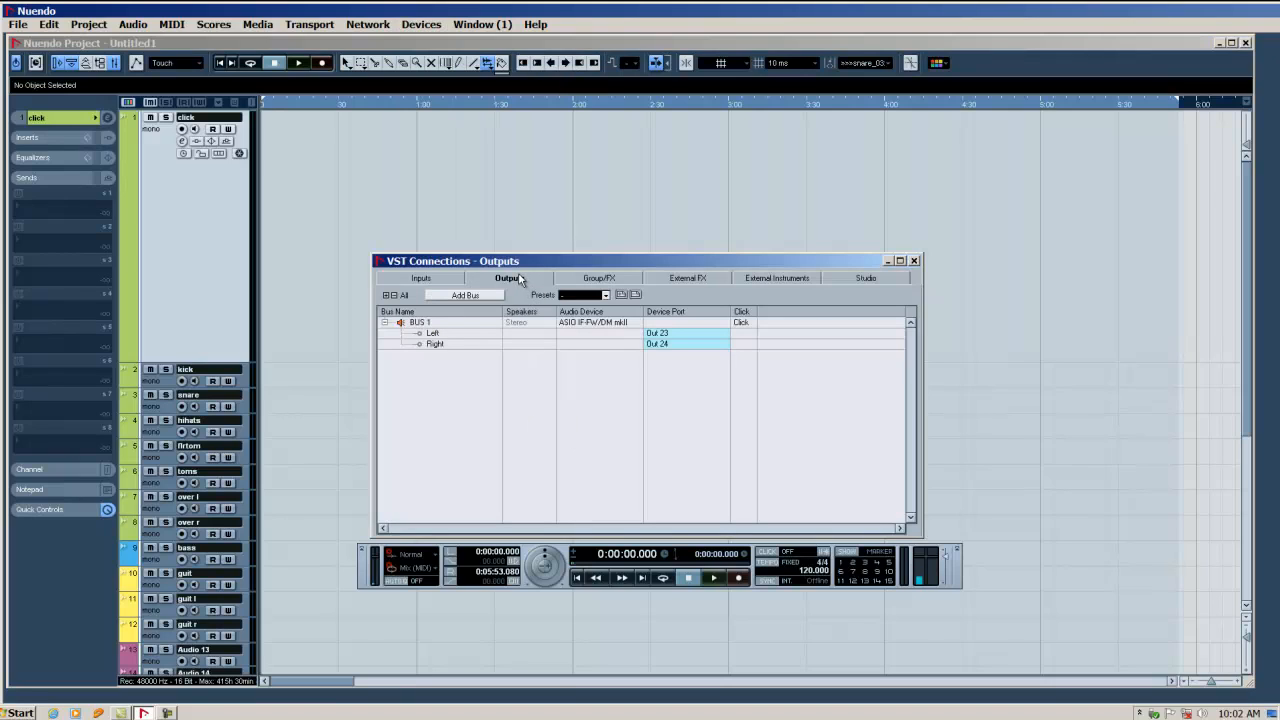
mouse_move(624, 384)
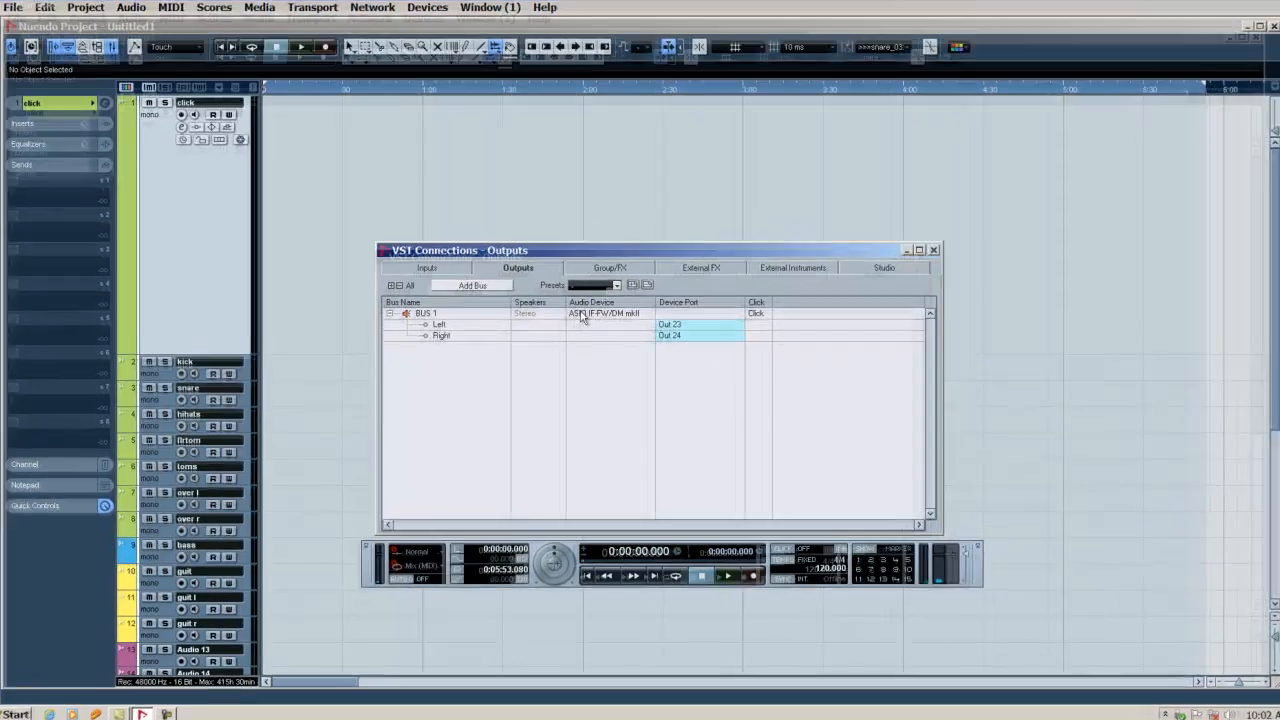
left_click(426, 268)
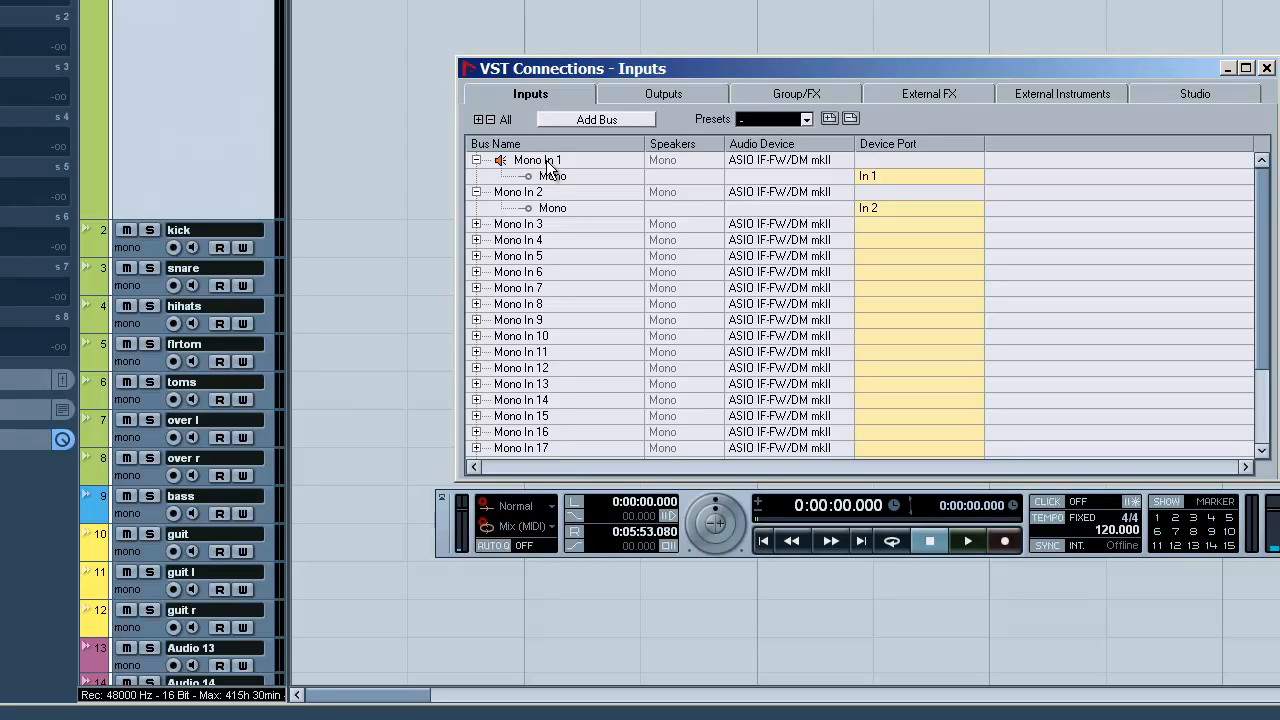
mouse_move(768, 164)
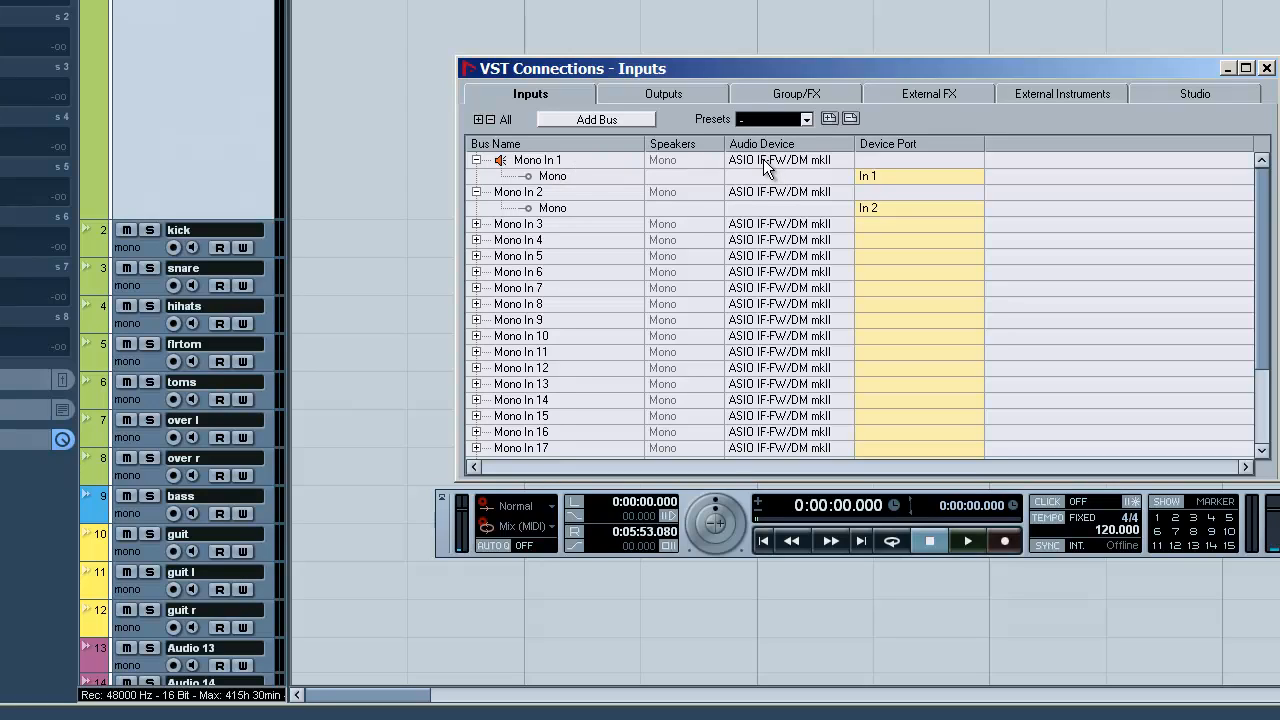
mouse_move(888, 190)
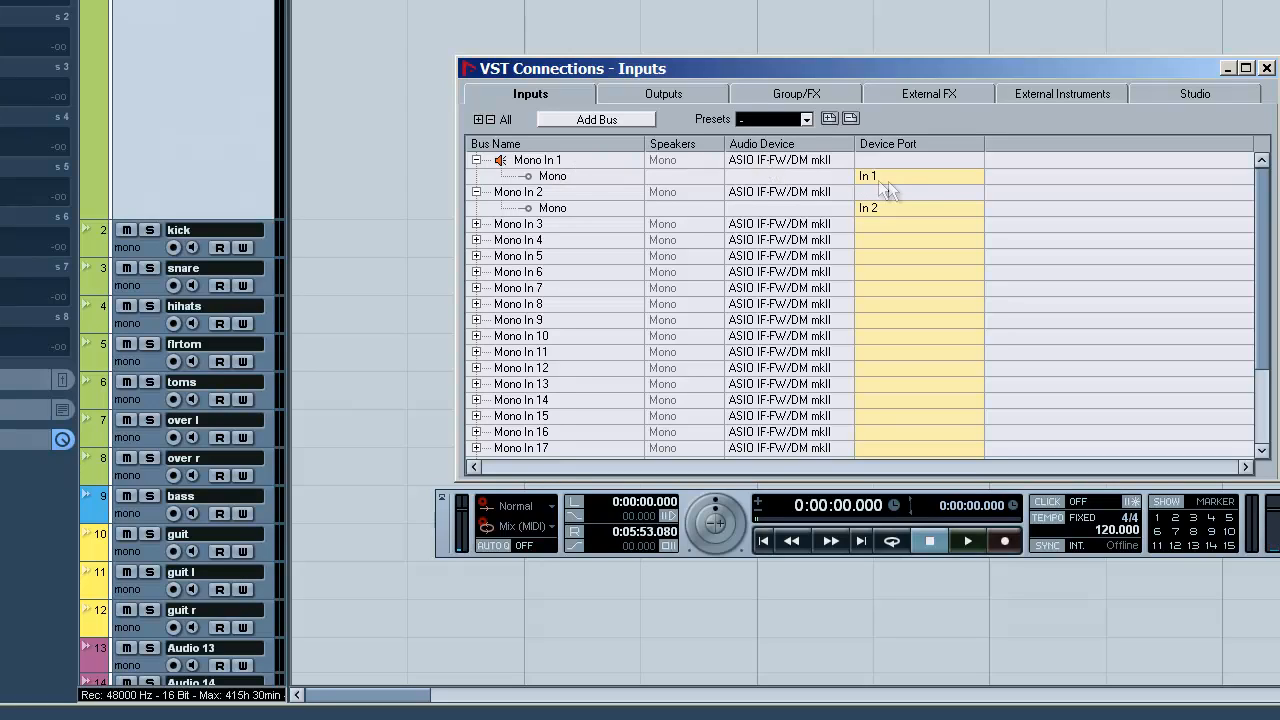
mouse_move(898, 184)
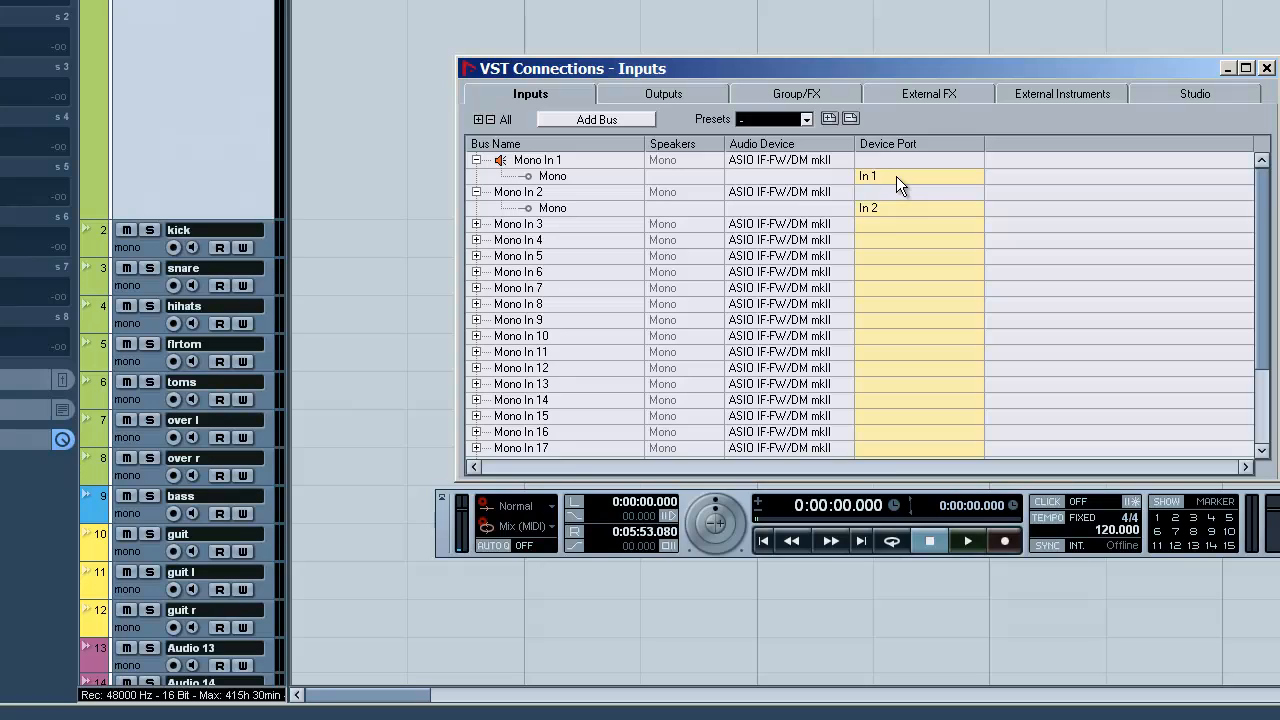
mouse_move(1270, 72)
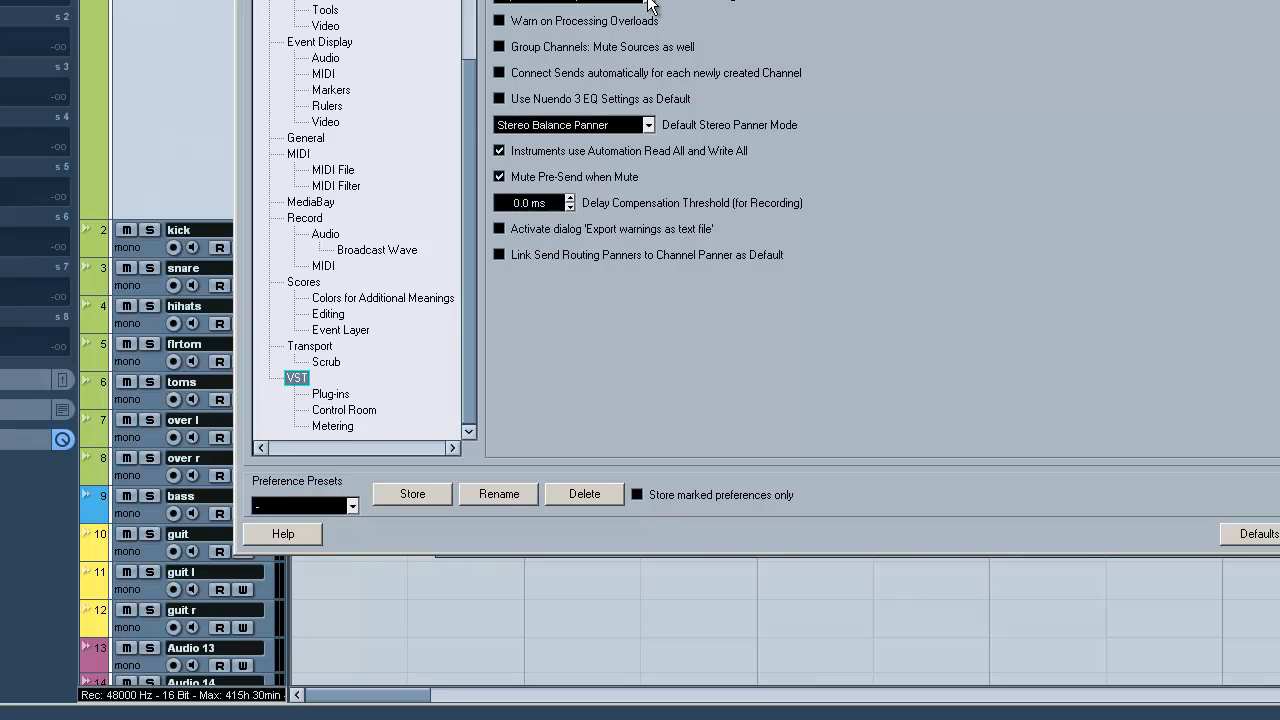
mouse_move(920, 176)
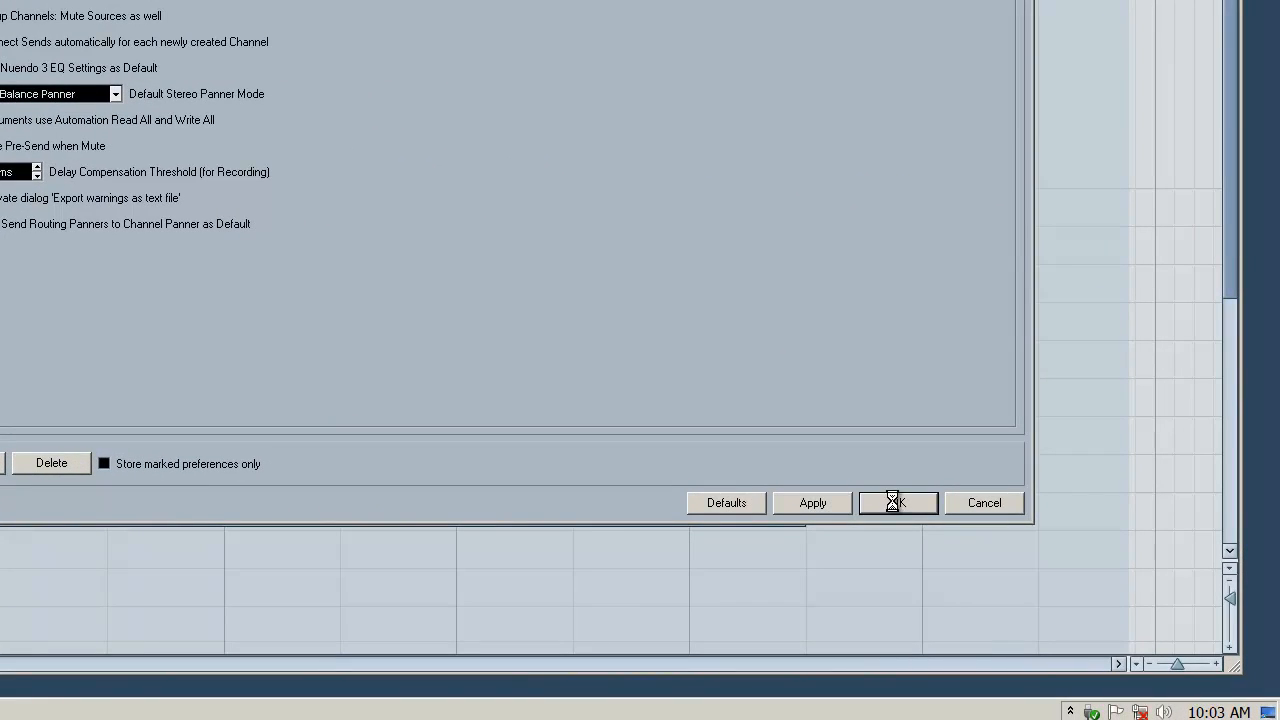
Confirm the VST preferences and return to the project window
left_click(896, 502)
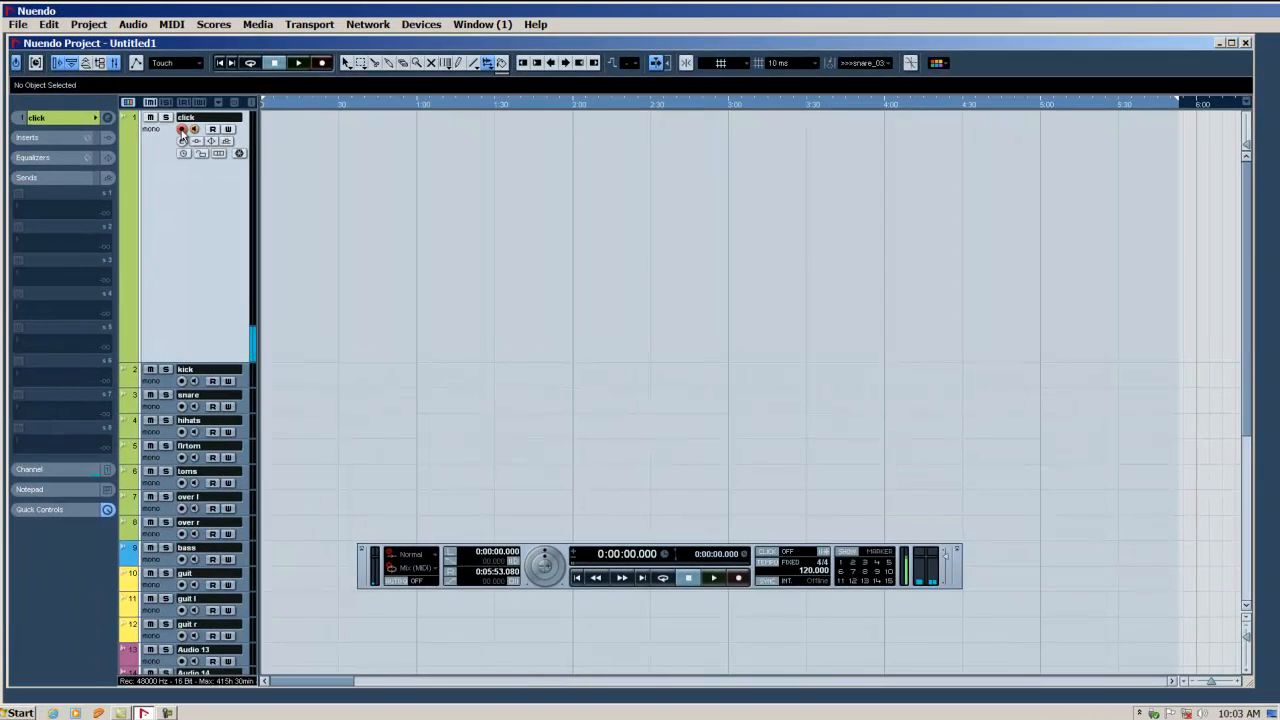
left_click(180, 128)
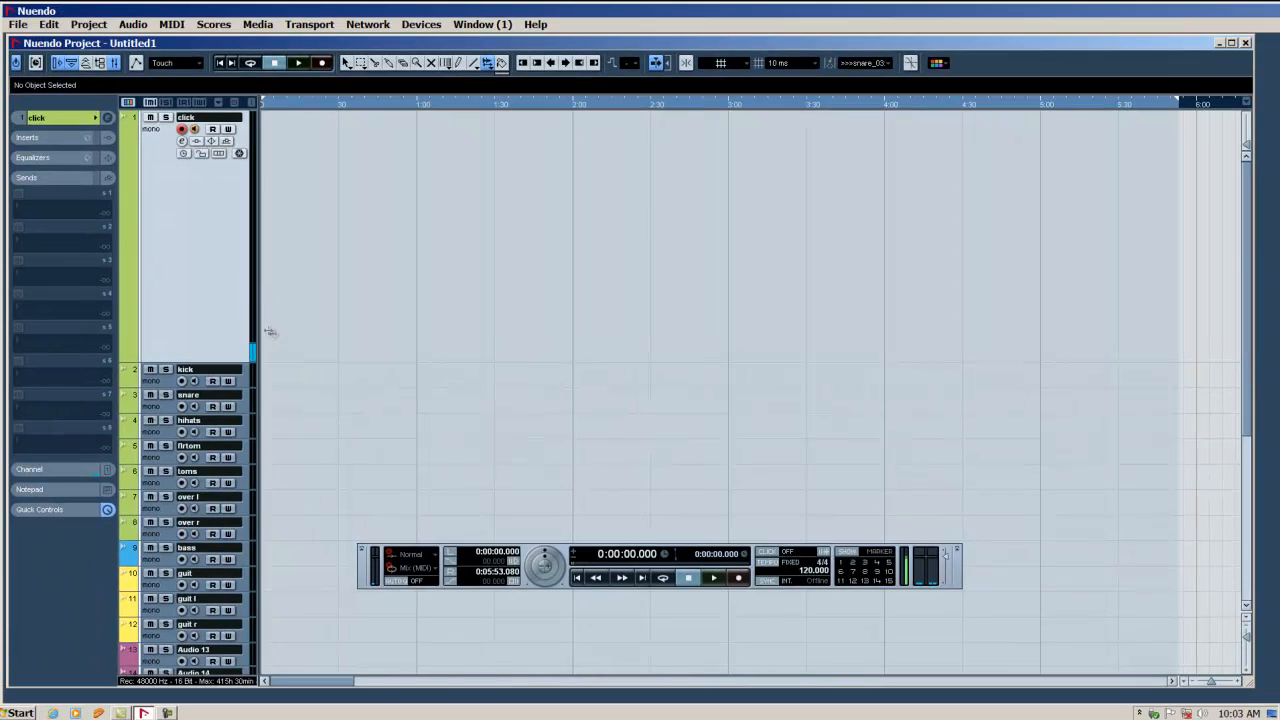
mouse_move(268, 248)
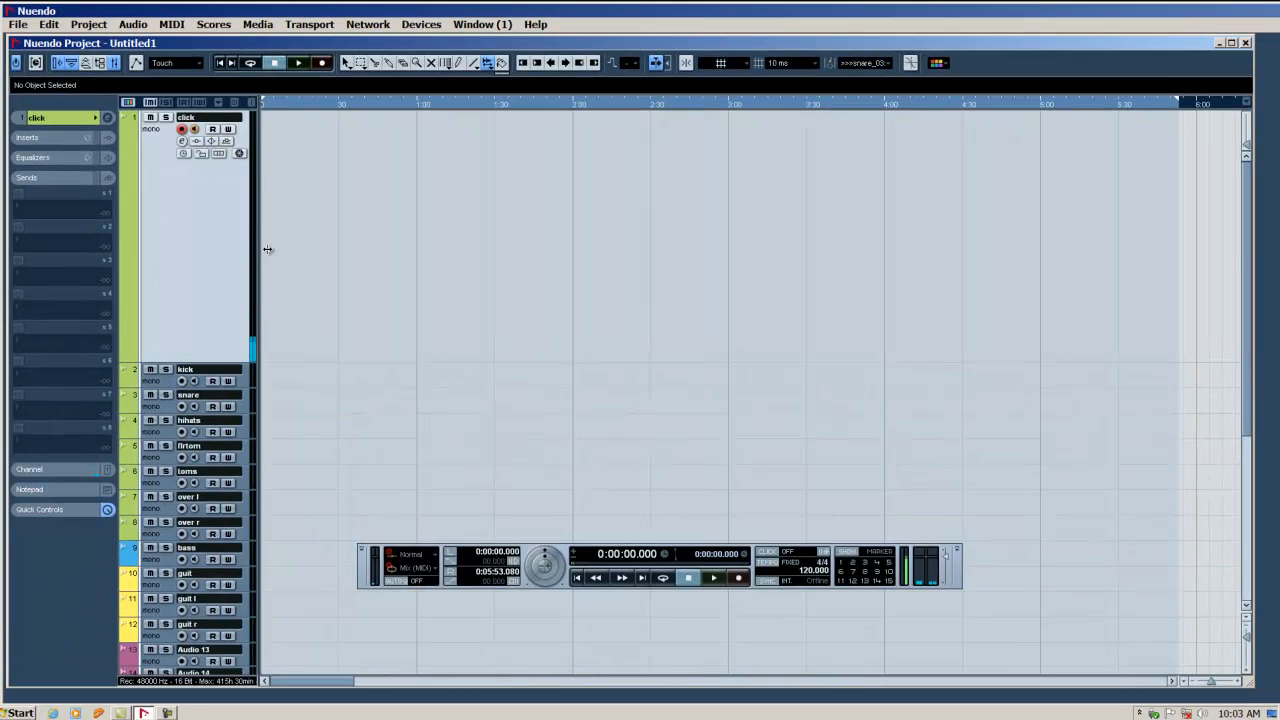
mouse_move(508, 376)
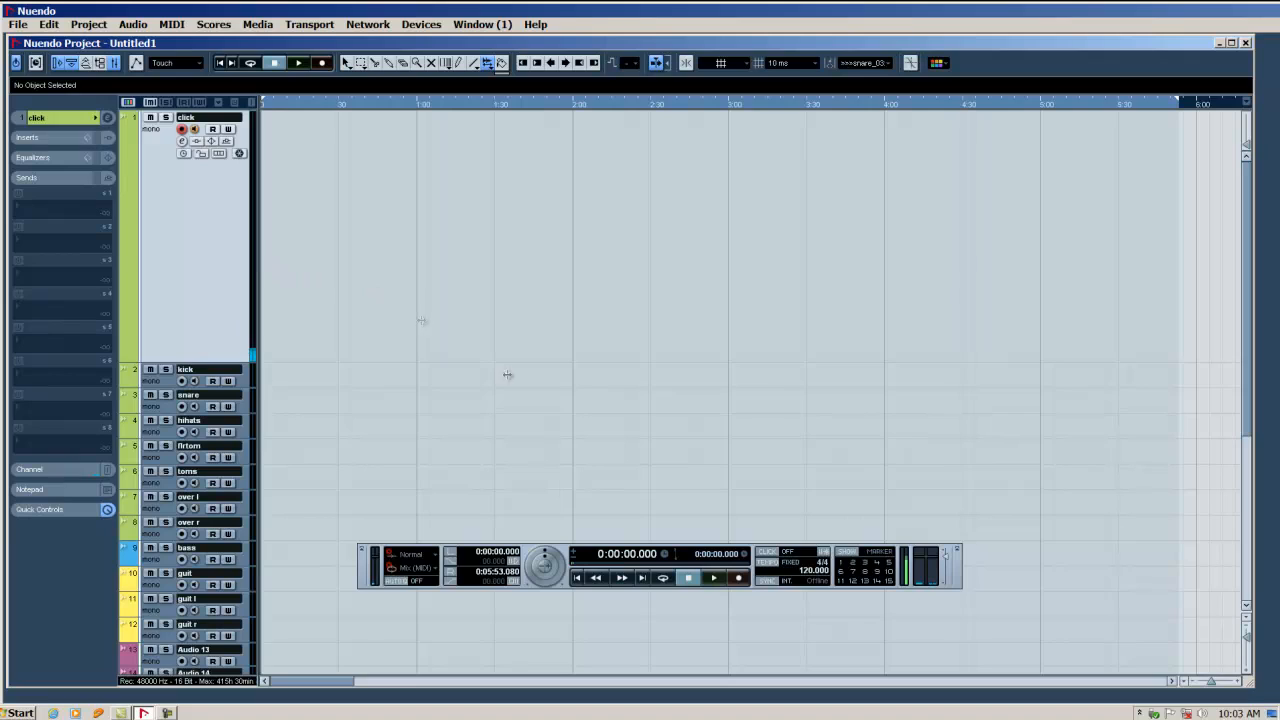
mouse_move(768, 630)
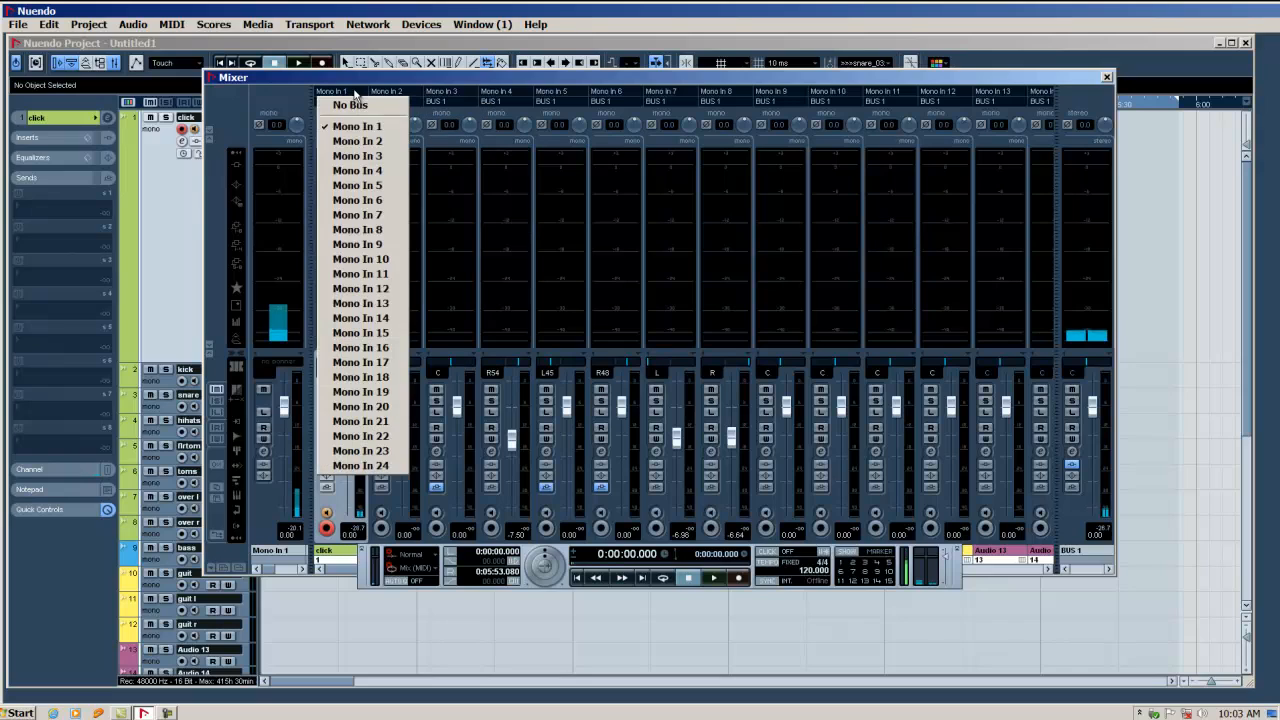
mouse_move(356, 126)
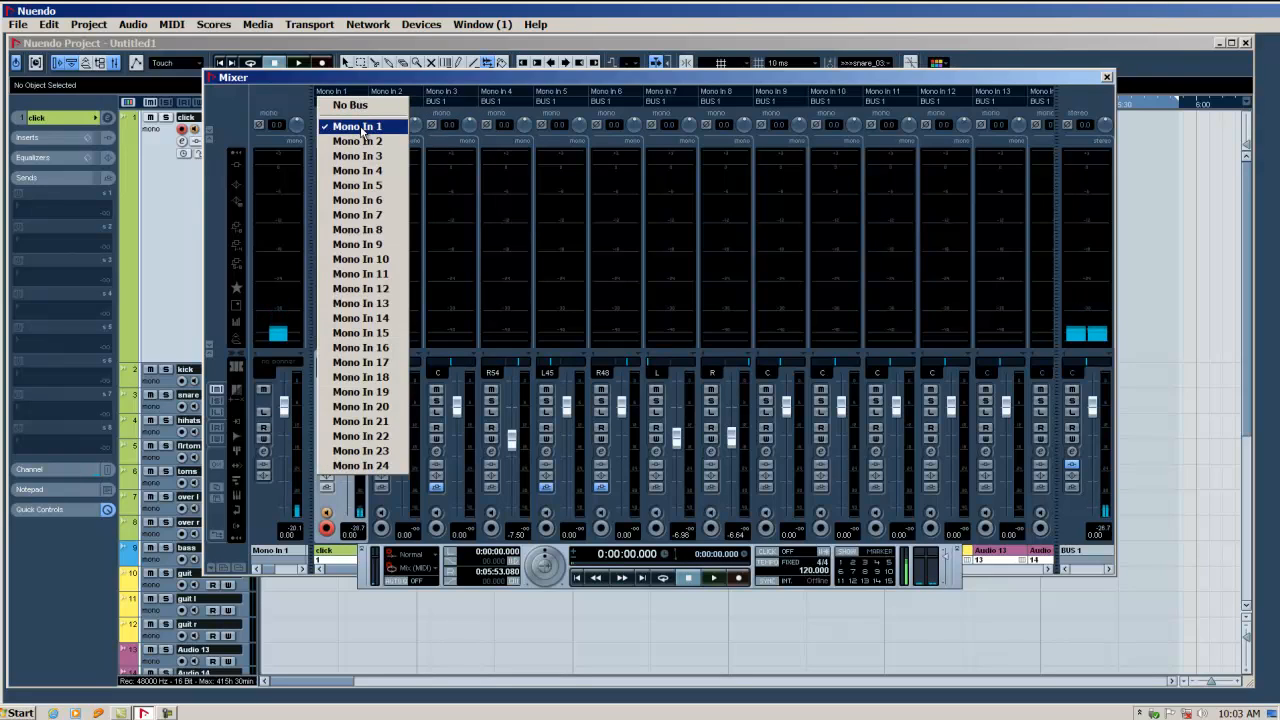
Set the first channel's input to Mono In 1, arm it for recording, and close the Mixer
left_click(356, 124)
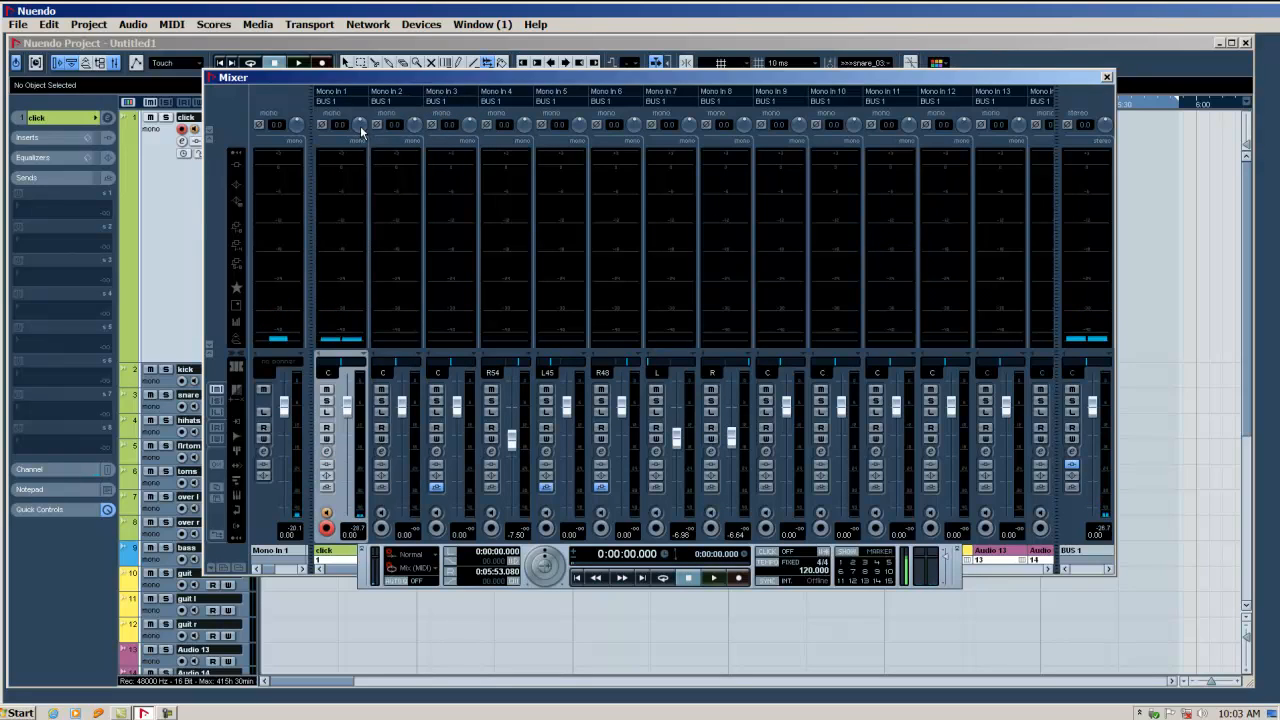
left_click(344, 100)
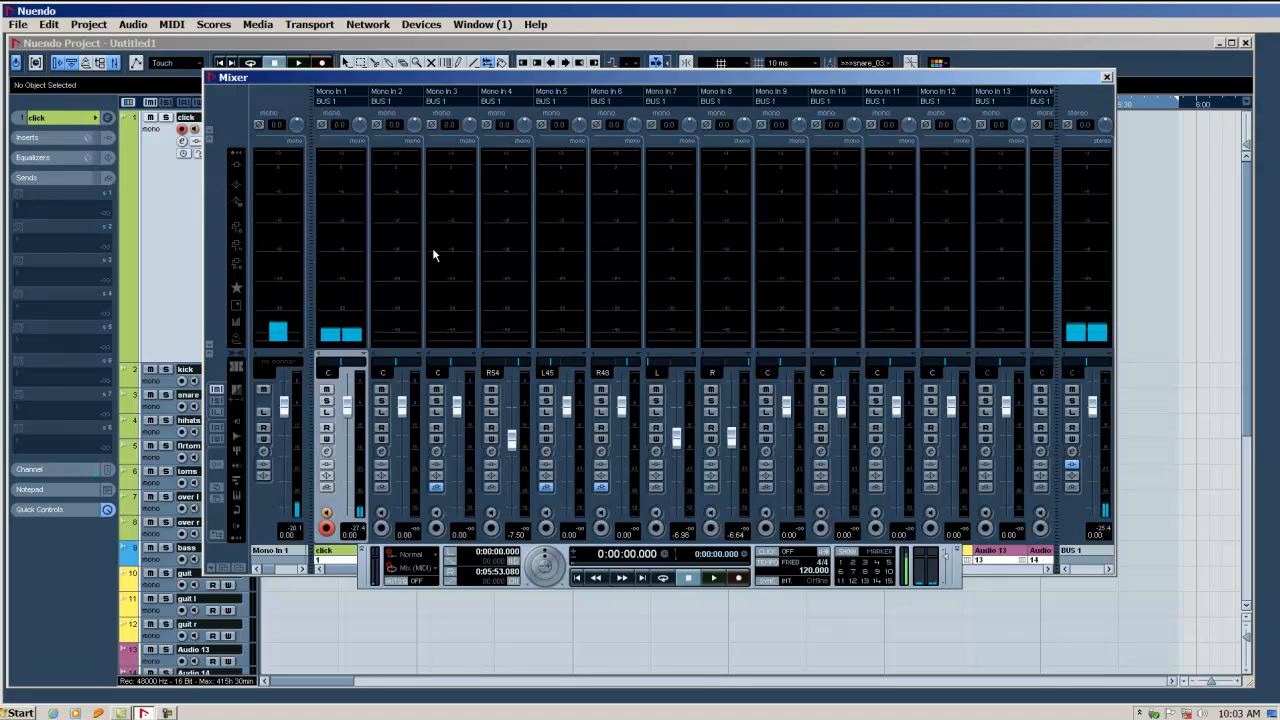
left_click(1108, 76)
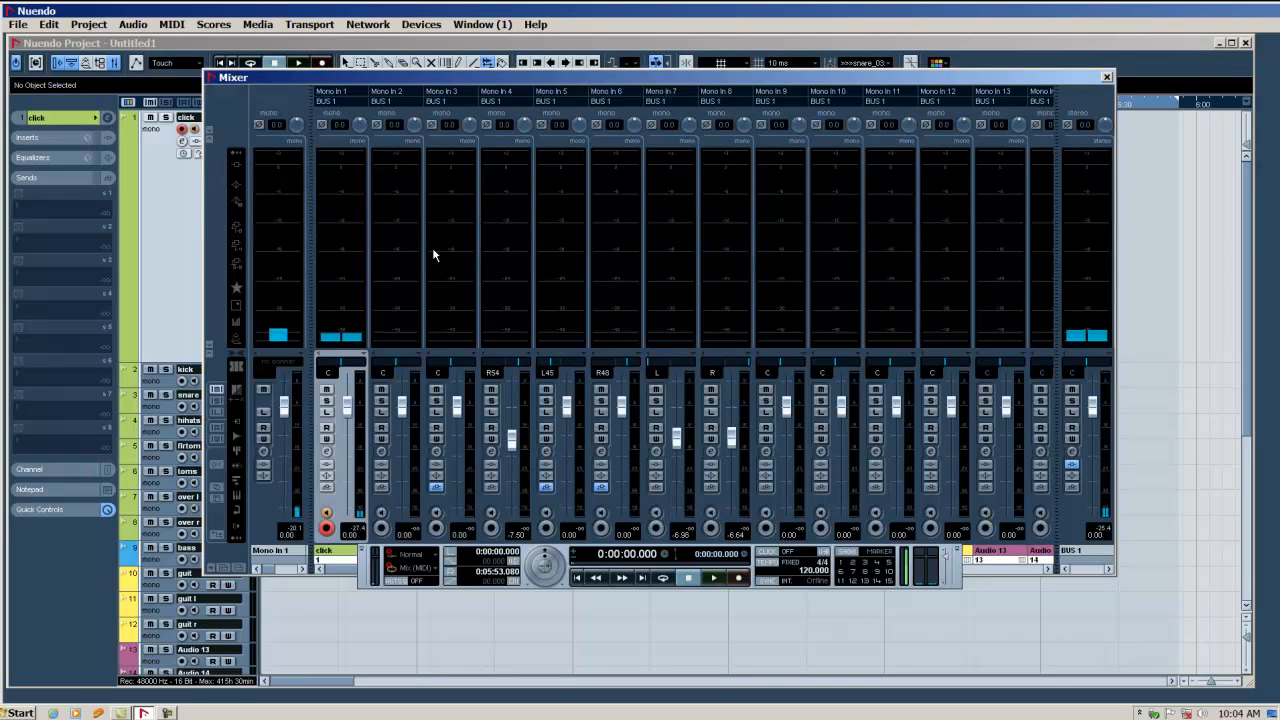
left_click(1106, 76)
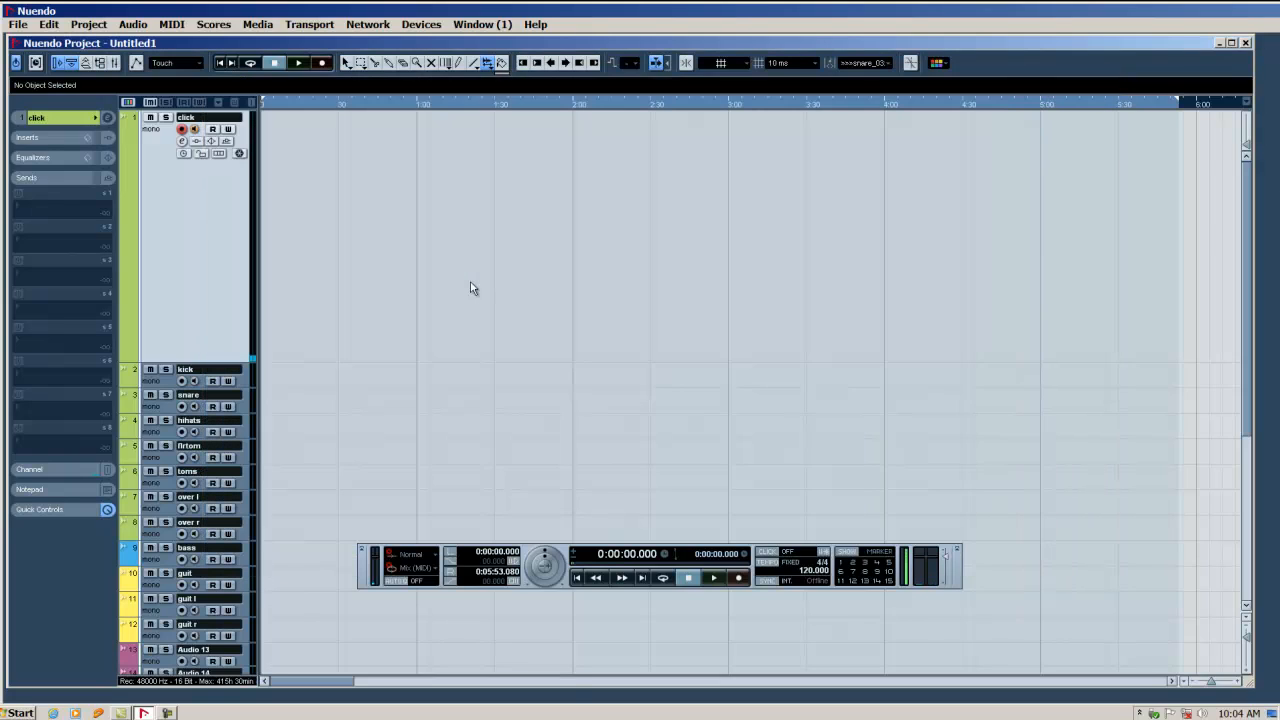
mouse_move(468, 276)
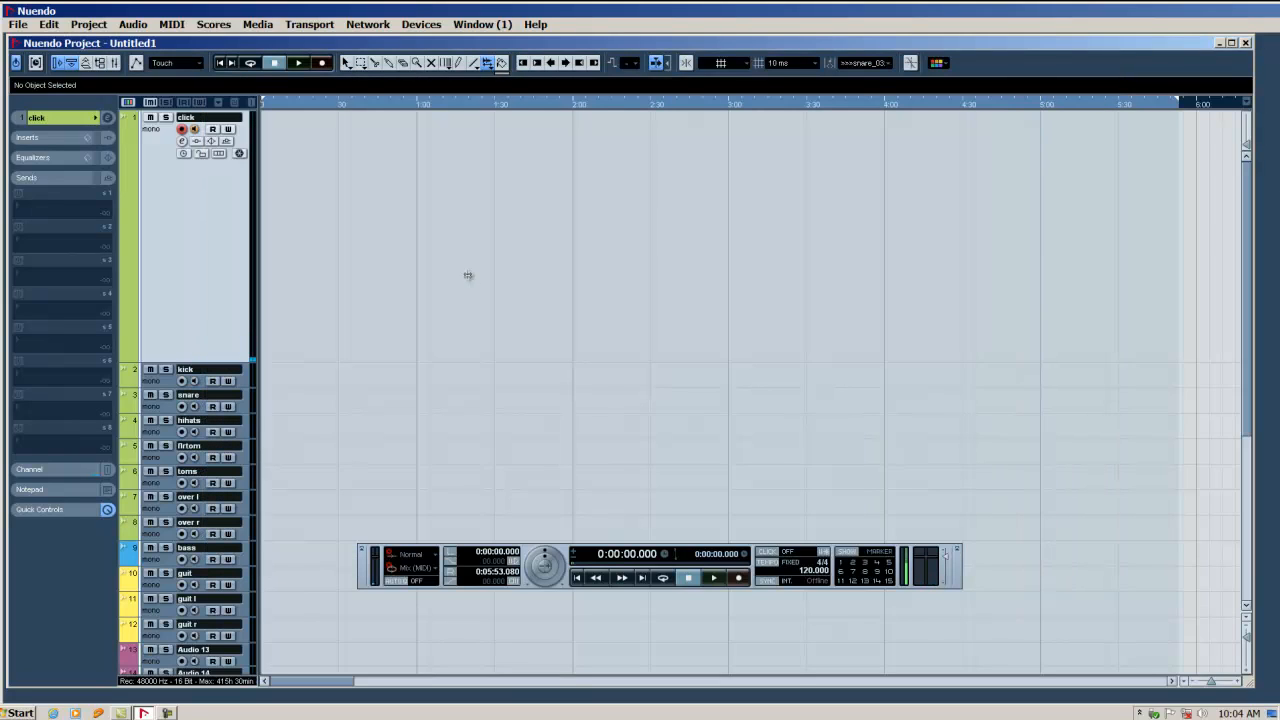
mouse_move(564, 552)
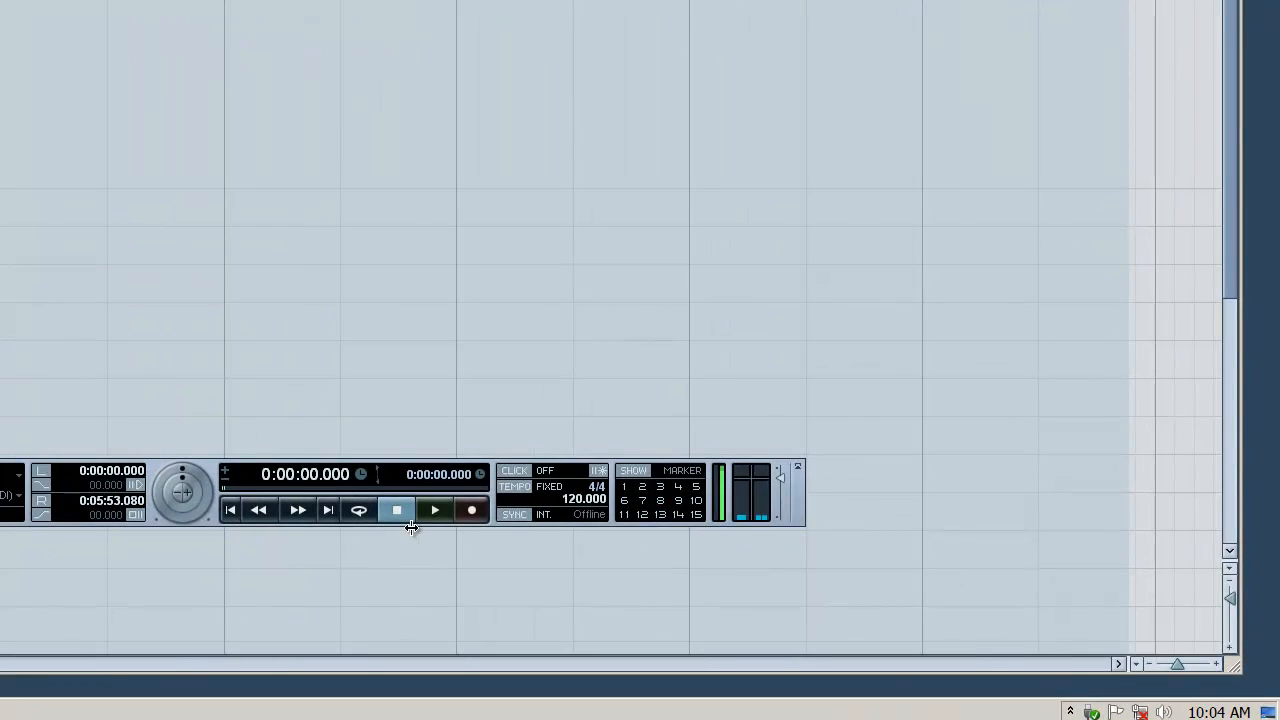
Record a short audio take onto the armed first track and stop the transport
left_click(472, 510)
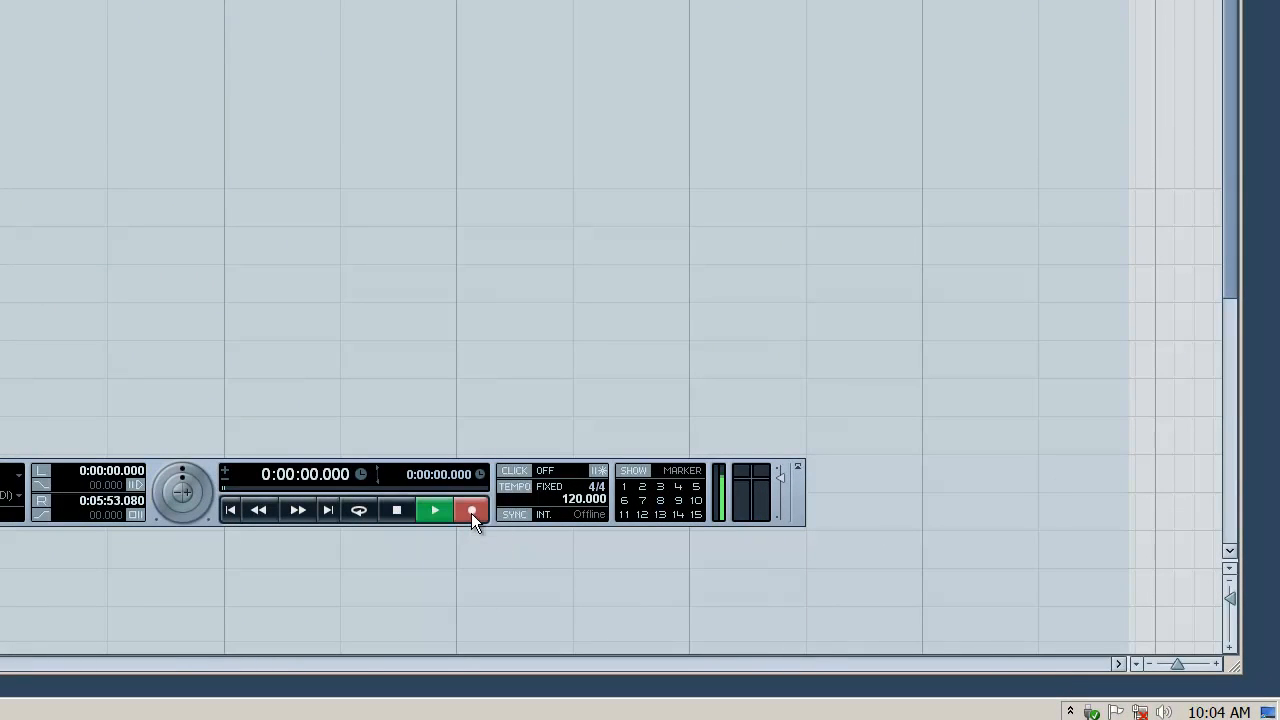
left_click(434, 510)
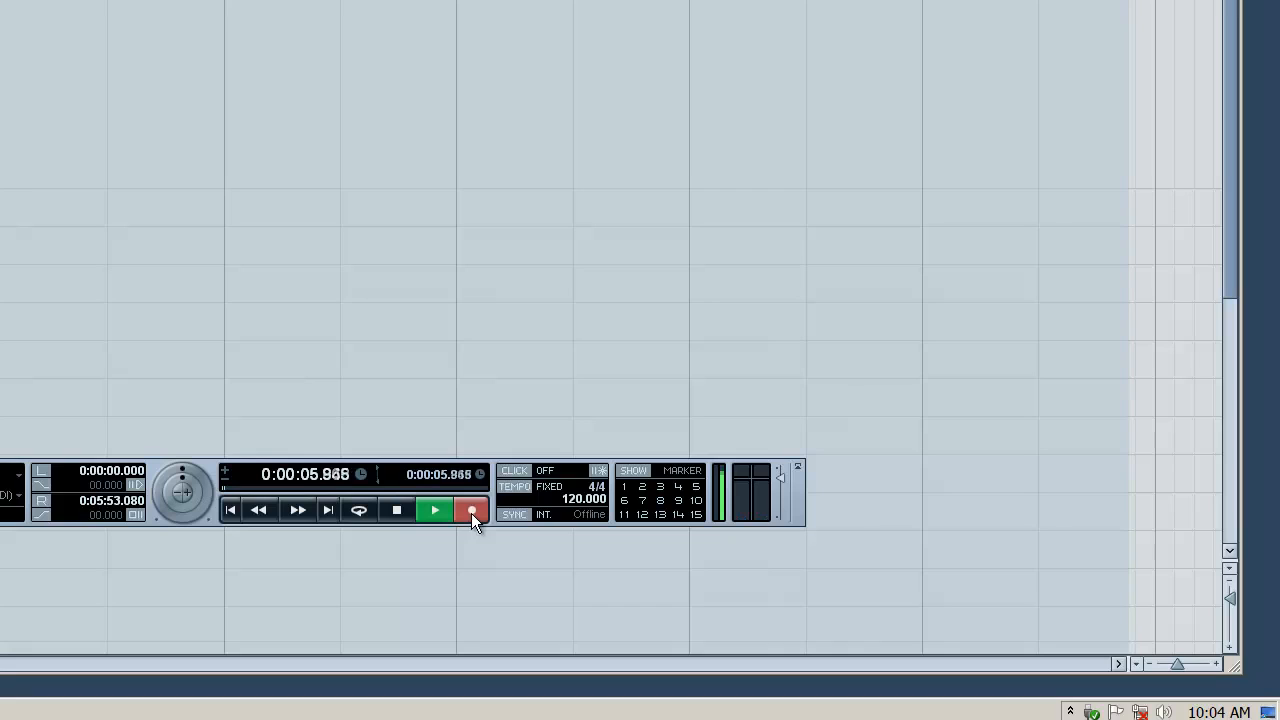
left_click(472, 510)
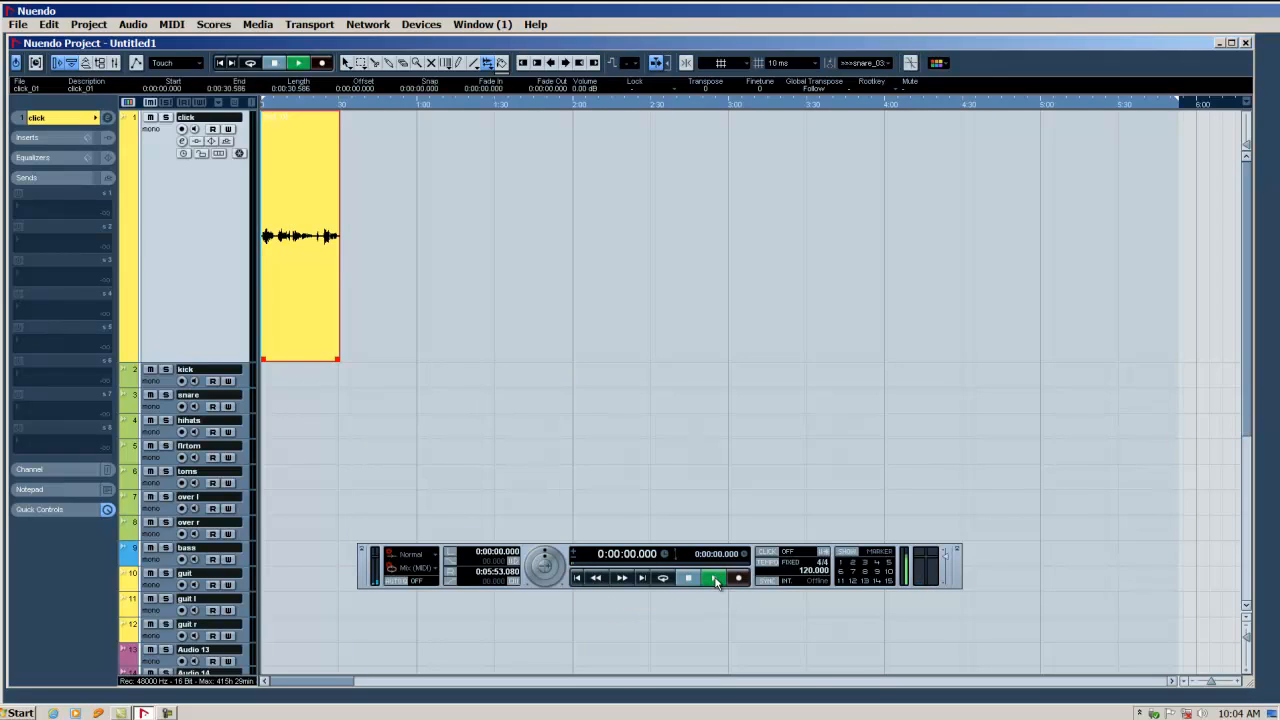
Play back the recorded take from the start, then stop
left_click(712, 578)
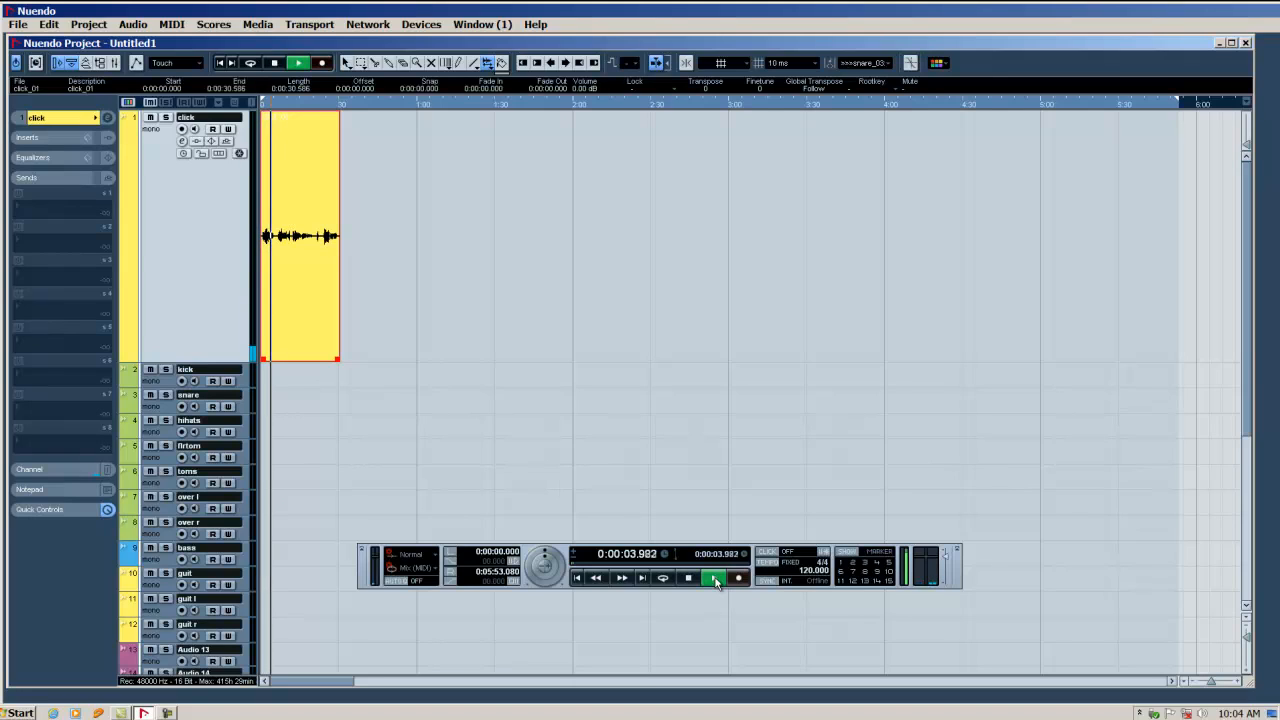
left_click(688, 578)
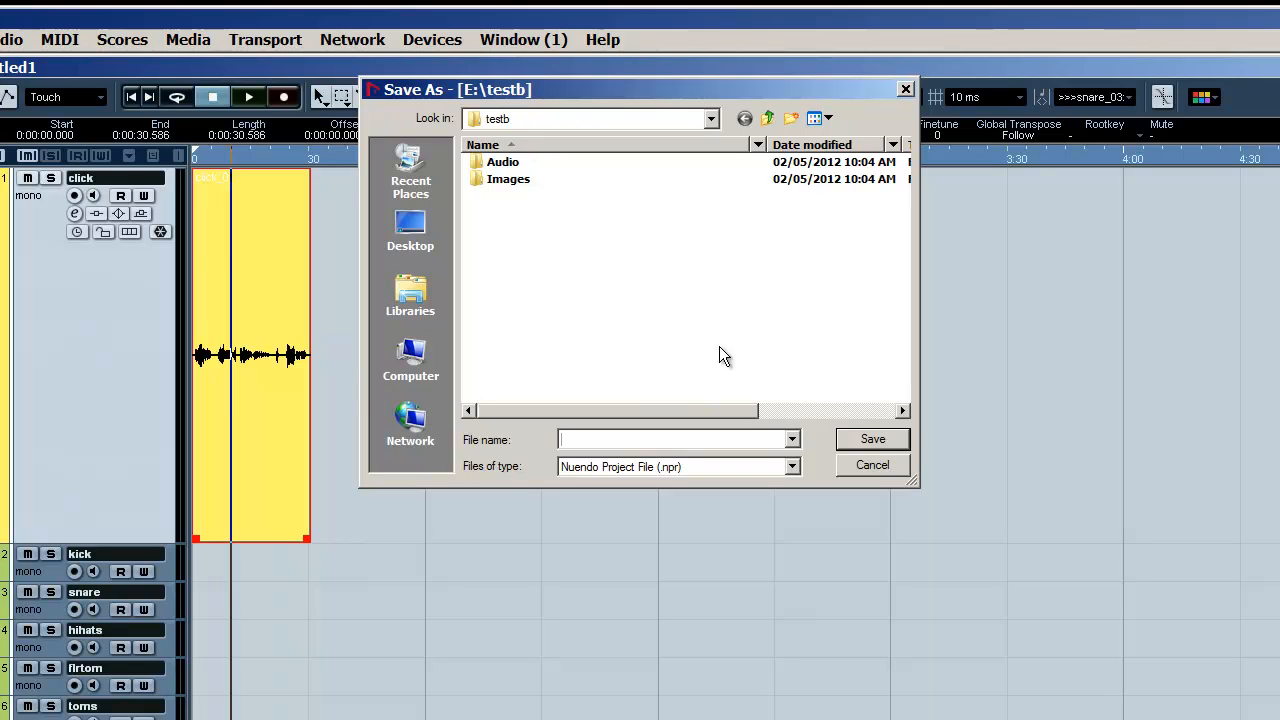
Save the project as a Nuendo project file named 'test' in the testb folder
type("testb")
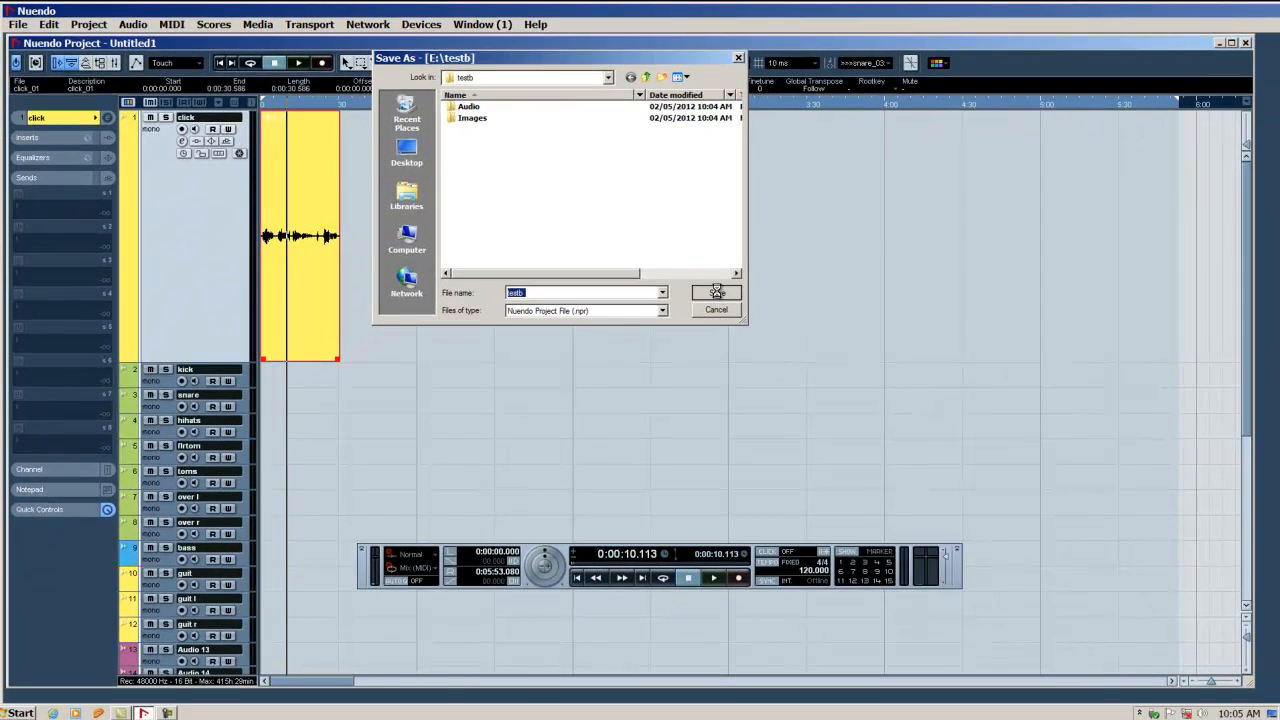
left_click(716, 292)
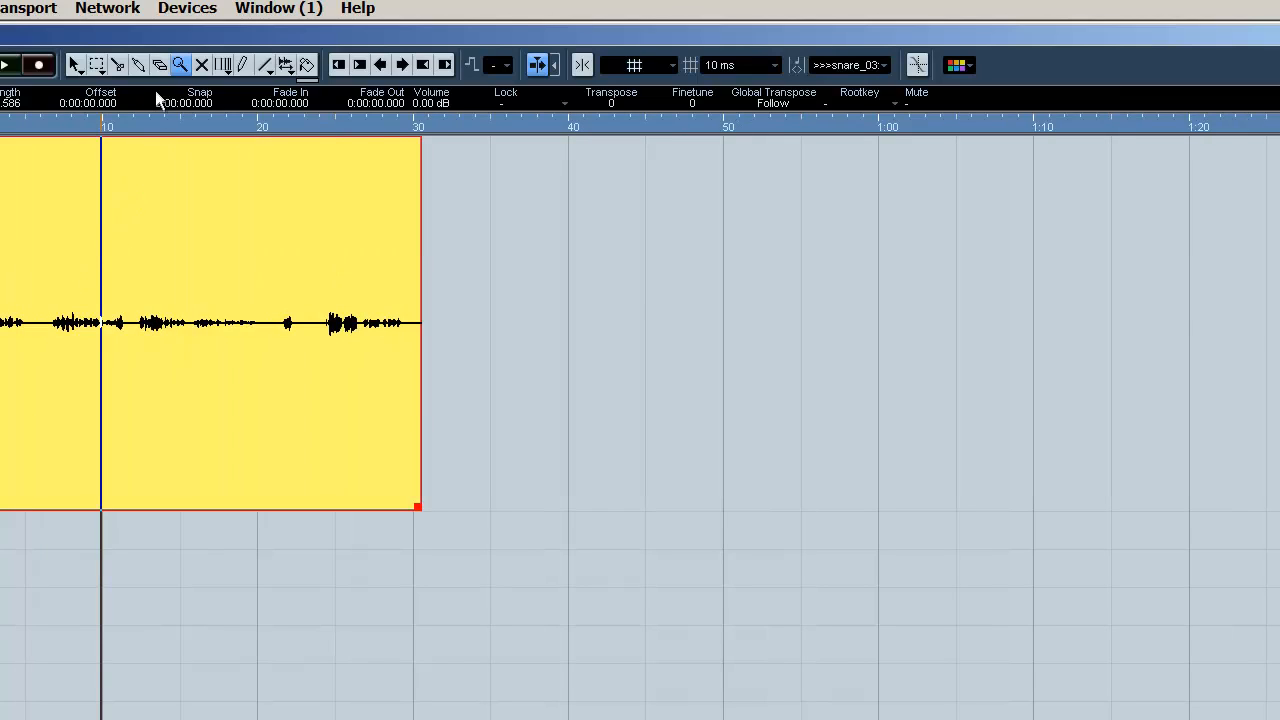
mouse_move(118, 64)
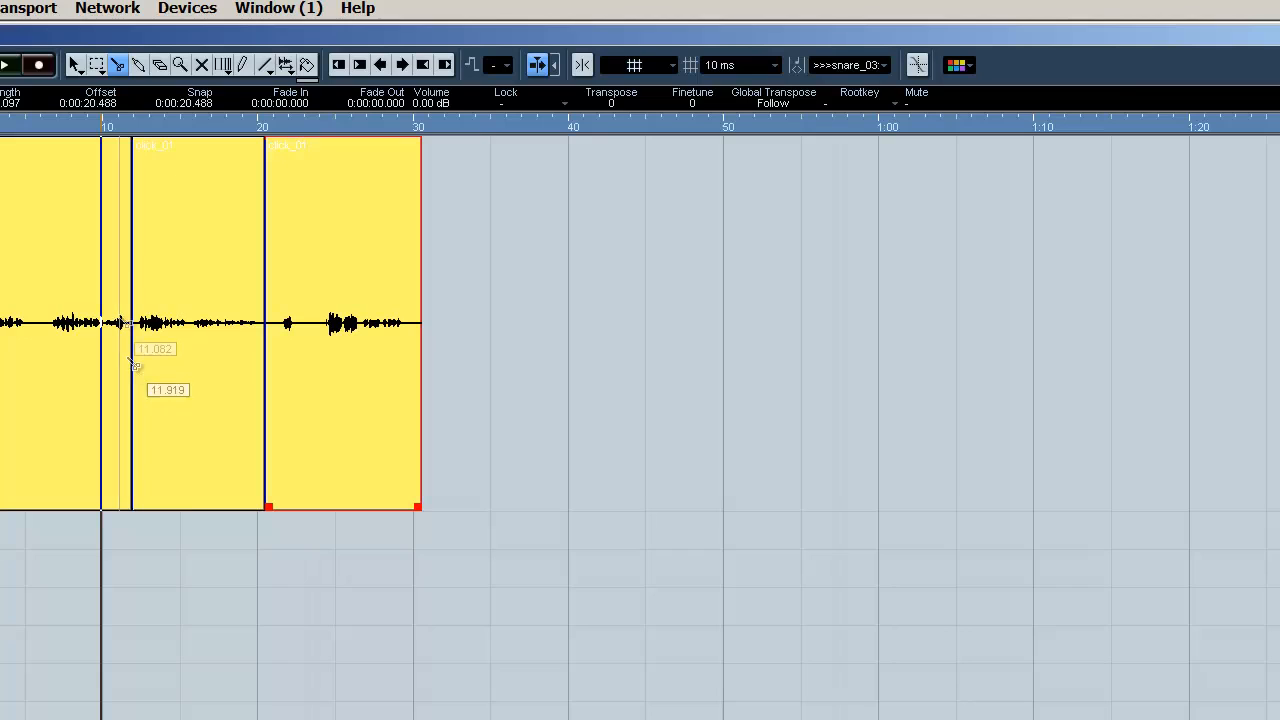
mouse_move(74, 64)
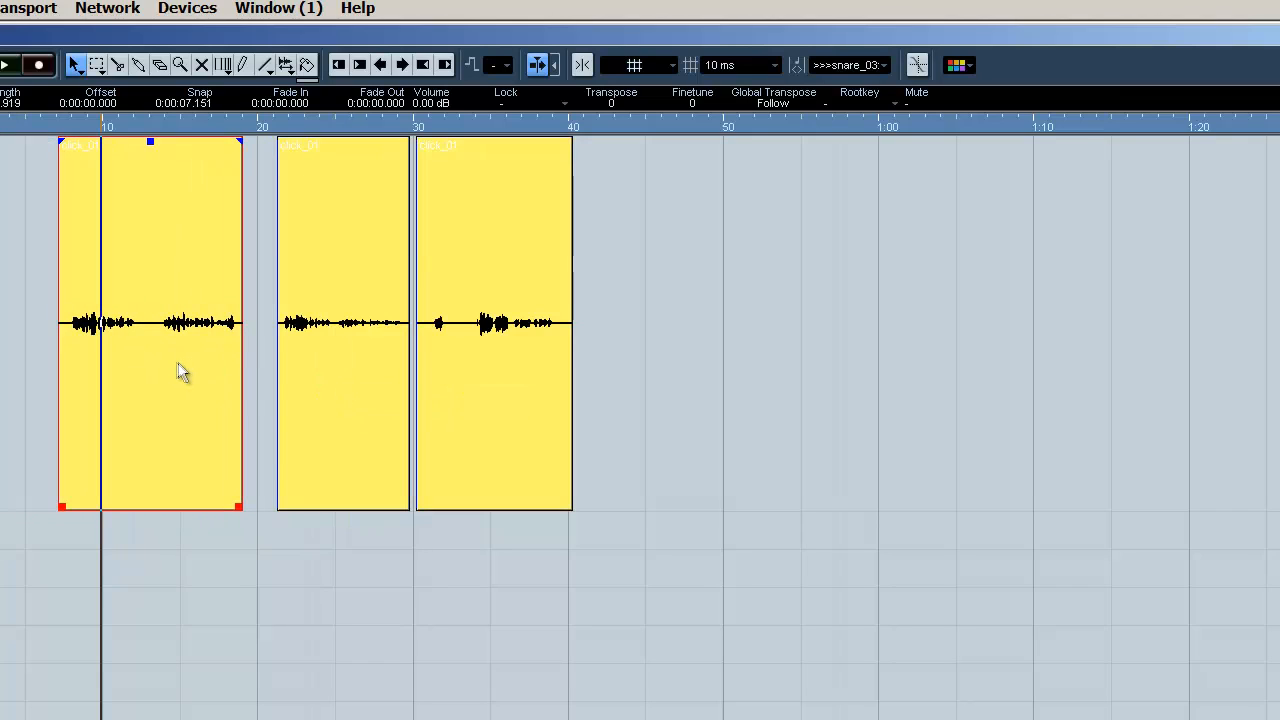
mouse_move(240, 508)
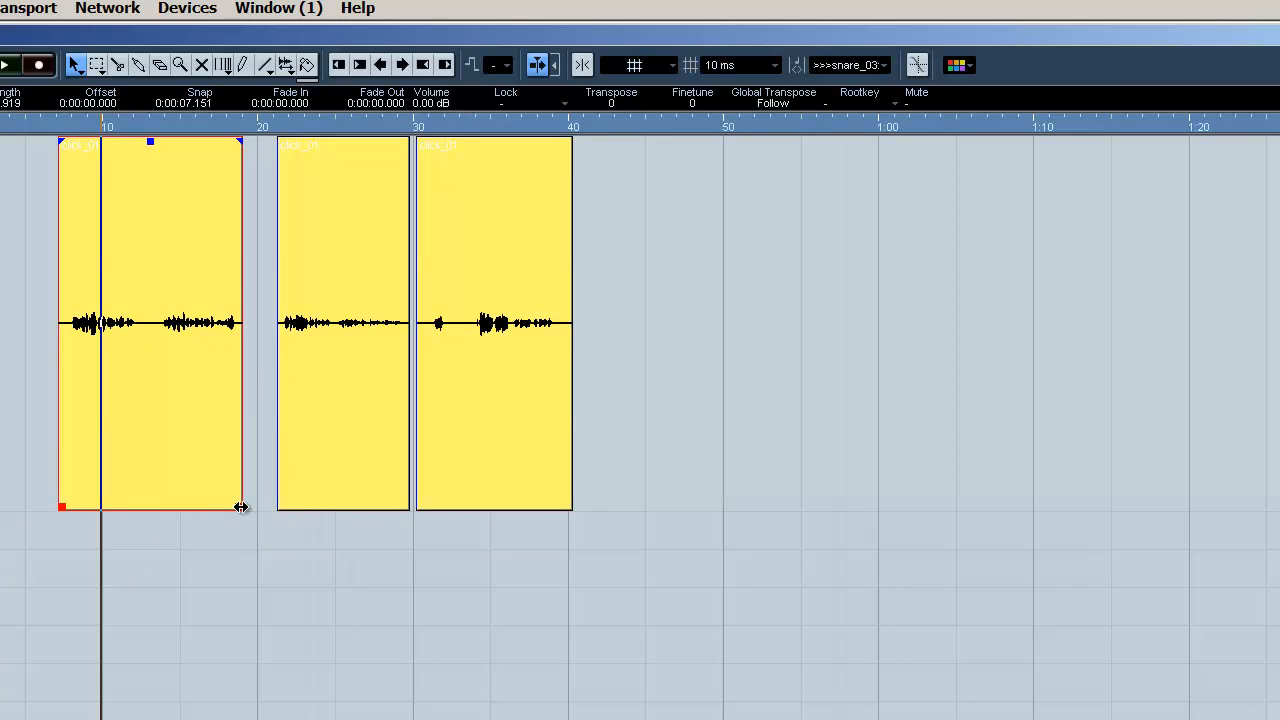
Resize the first clip by dragging its end handle to its final length
left_click_drag(240, 508, 176, 508)
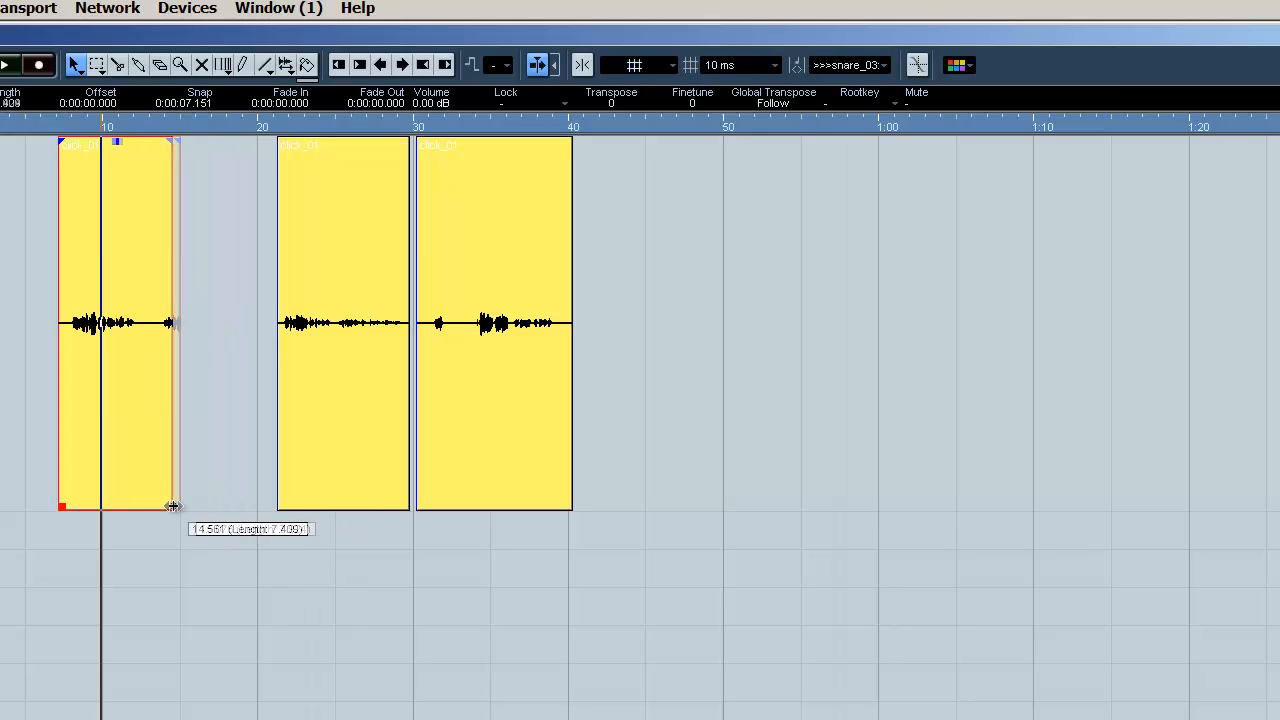
left_click_drag(170, 504, 228, 510)
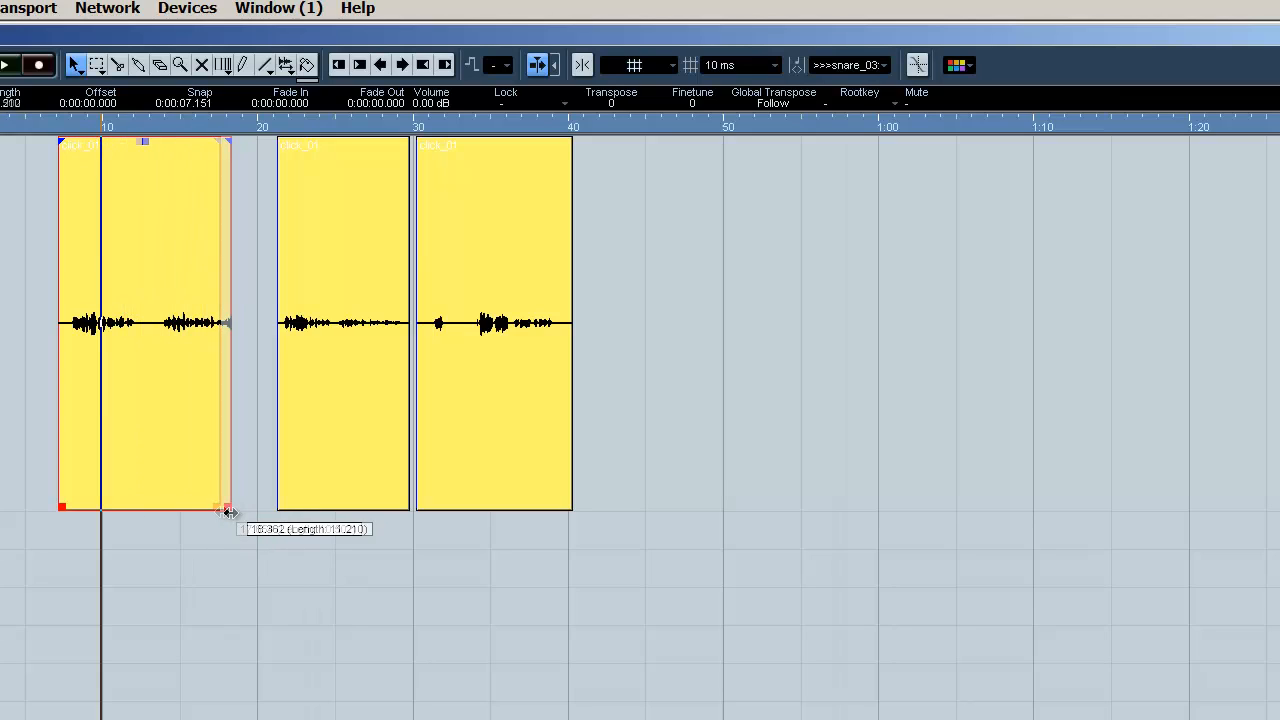
left_click_drag(228, 510, 238, 510)
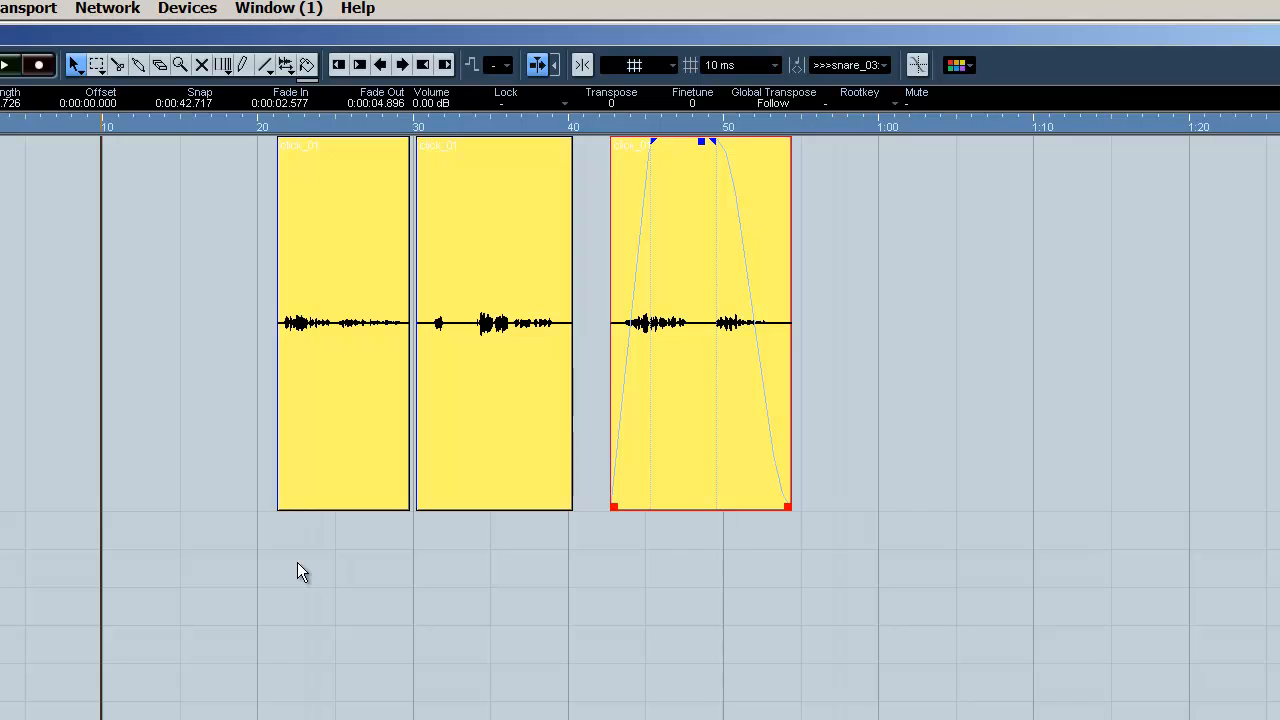
mouse_move(416, 616)
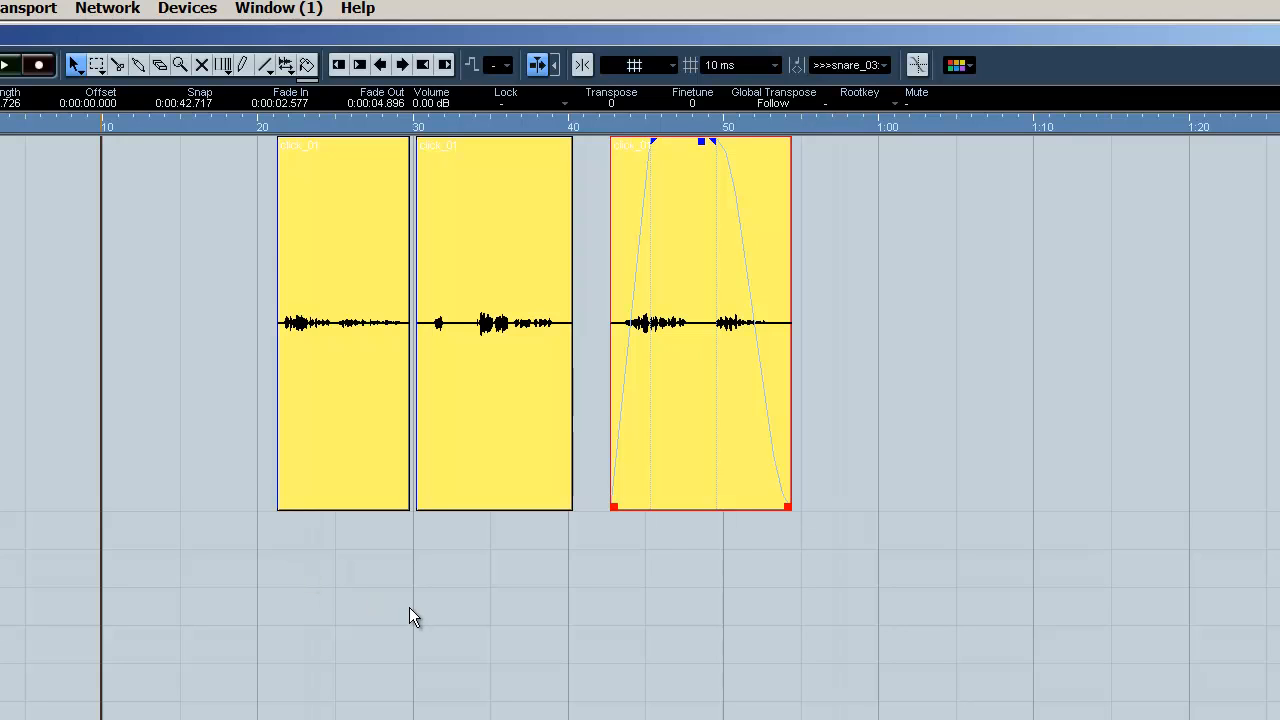